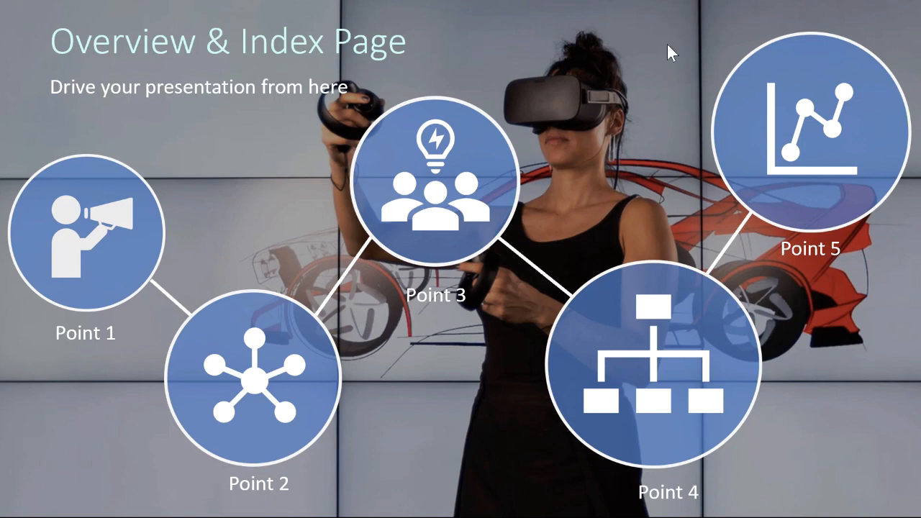
mouse_move(290, 69)
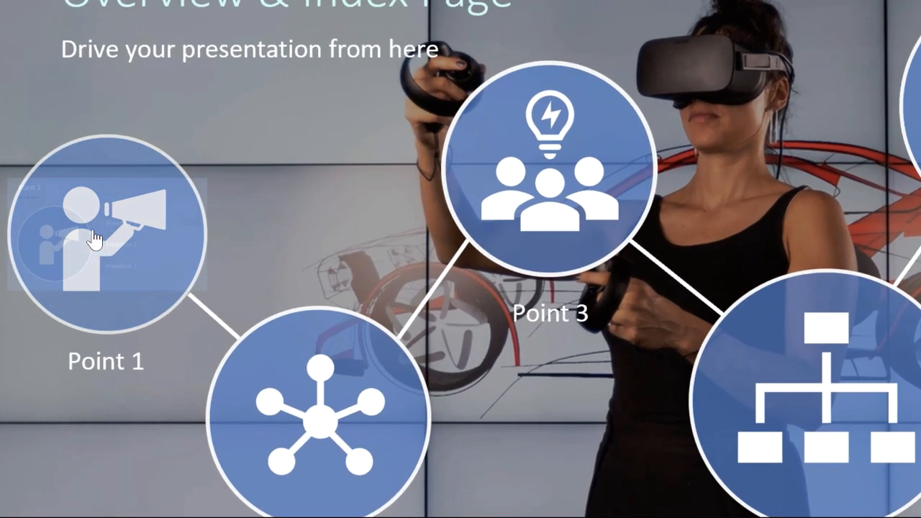
Preview the Point 1 zoom circle in the slideshow and return to the index.
click(547, 173)
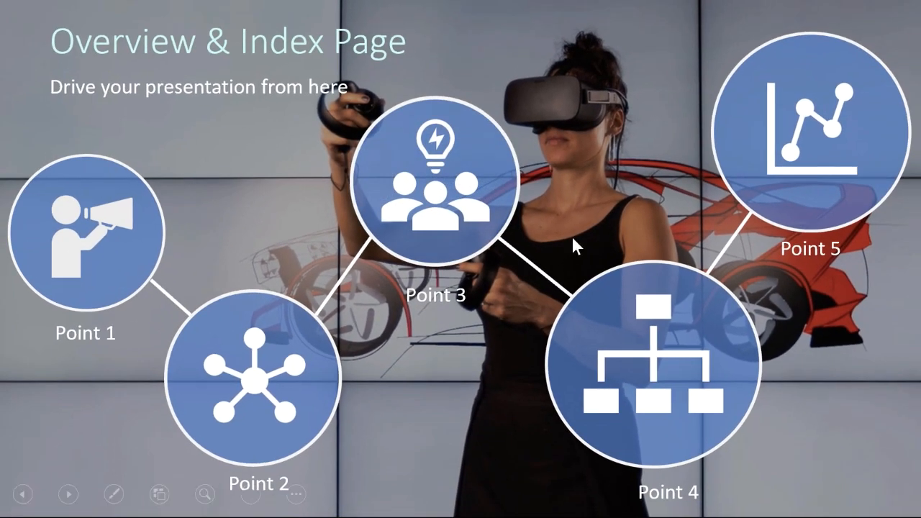
click(812, 126)
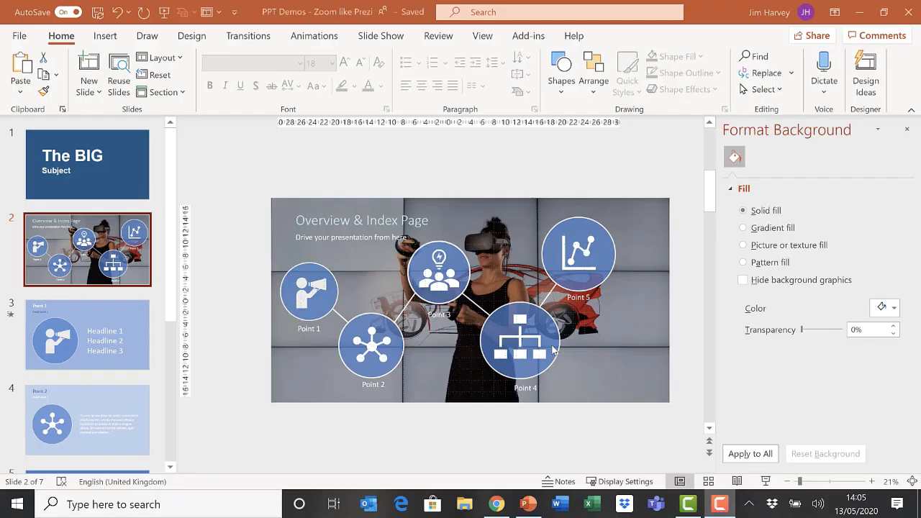
mouse_move(567, 363)
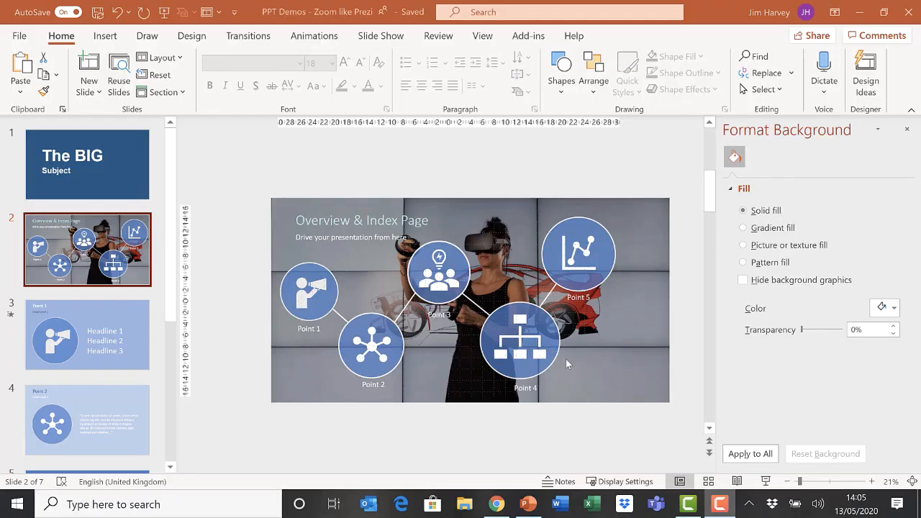
mouse_move(625, 354)
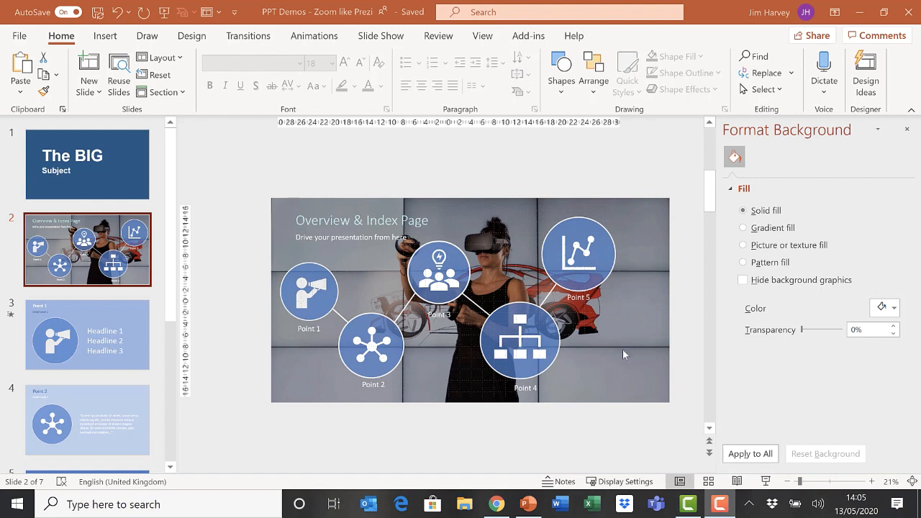
mouse_move(139, 318)
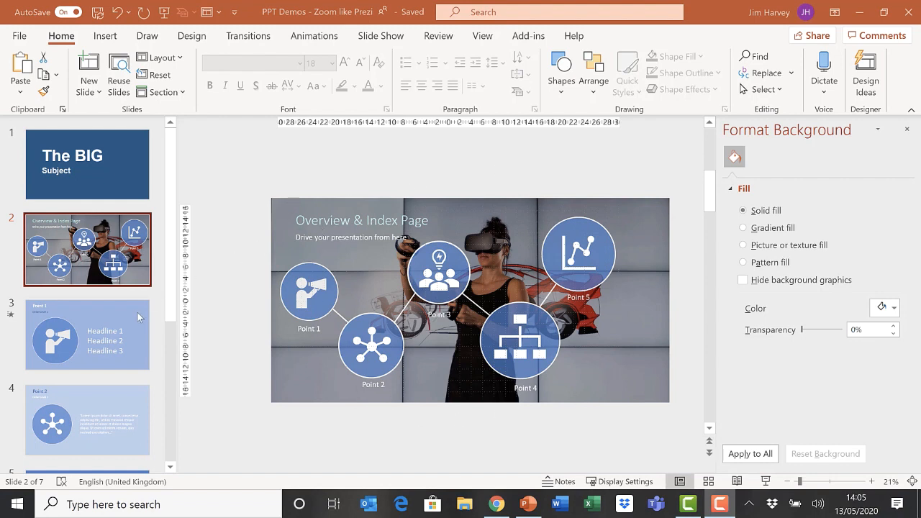
click(87, 334)
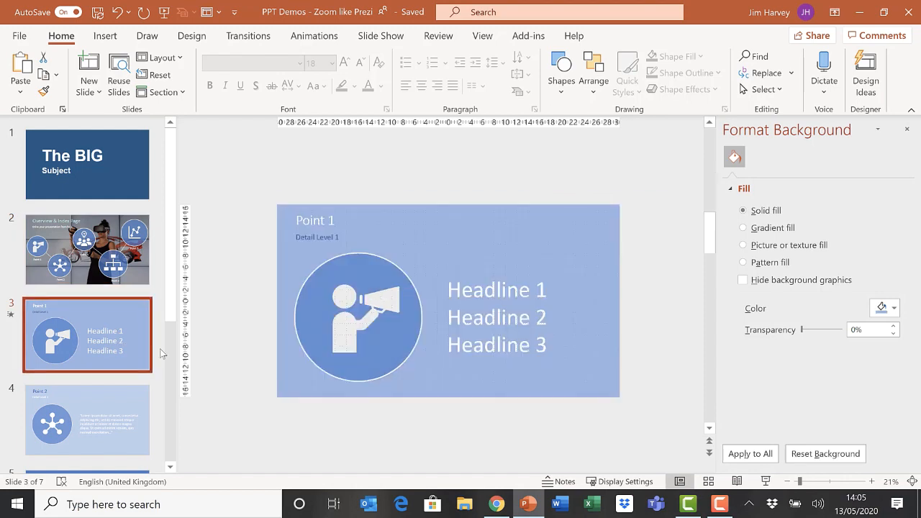
click(86, 421)
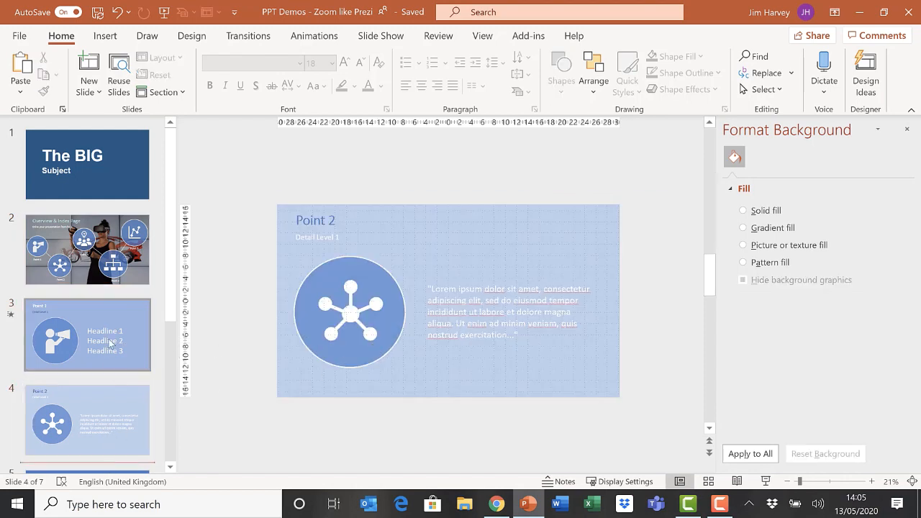
click(86, 250)
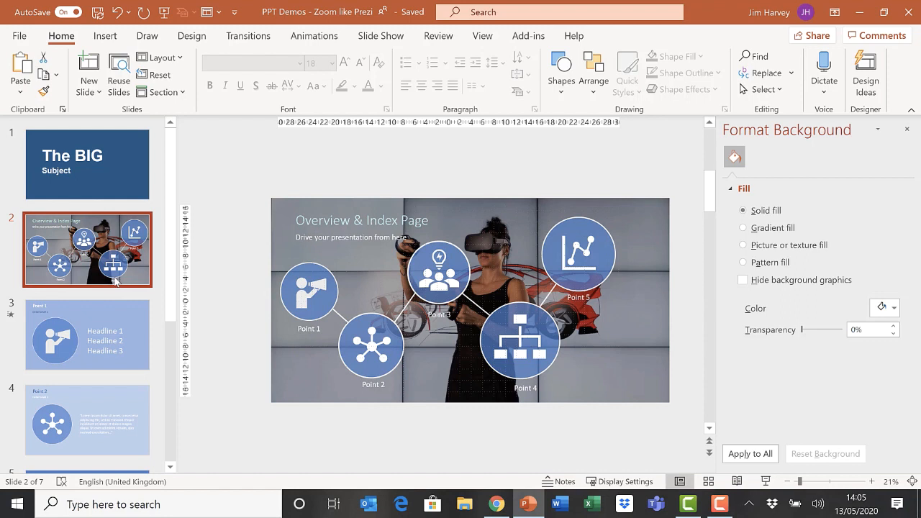
mouse_move(453, 277)
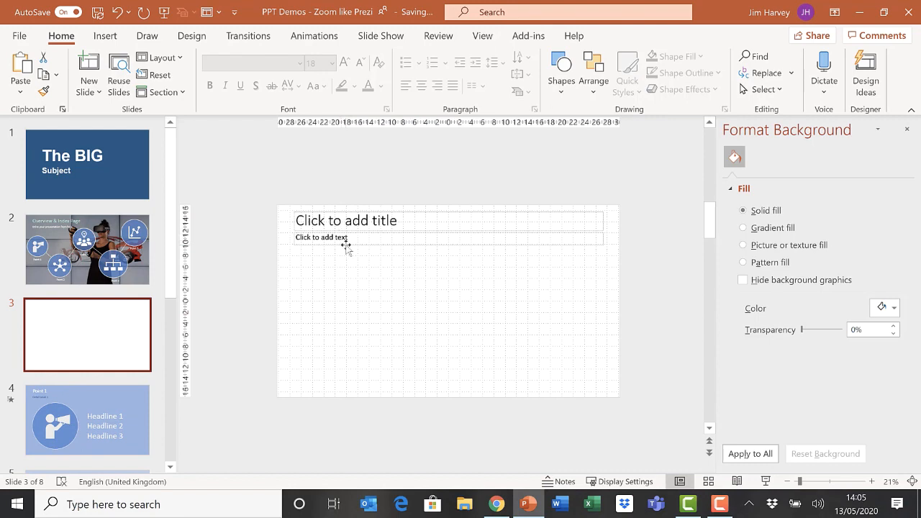
mouse_move(544, 324)
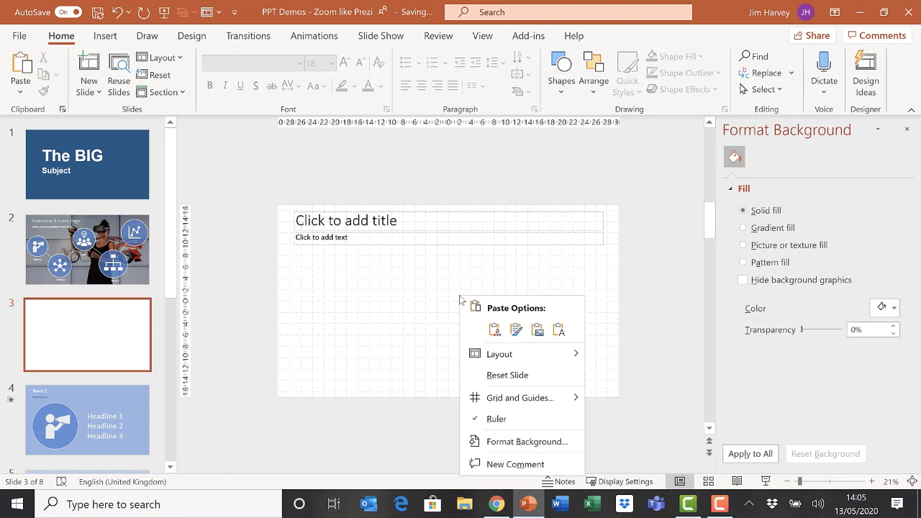
Fill the new slide's background with the Background photo from a file.
click(528, 437)
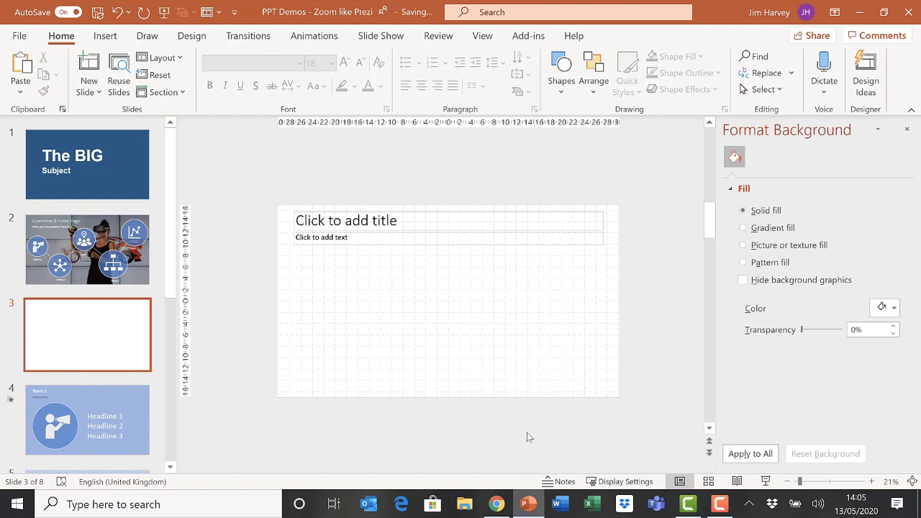
mouse_move(800, 265)
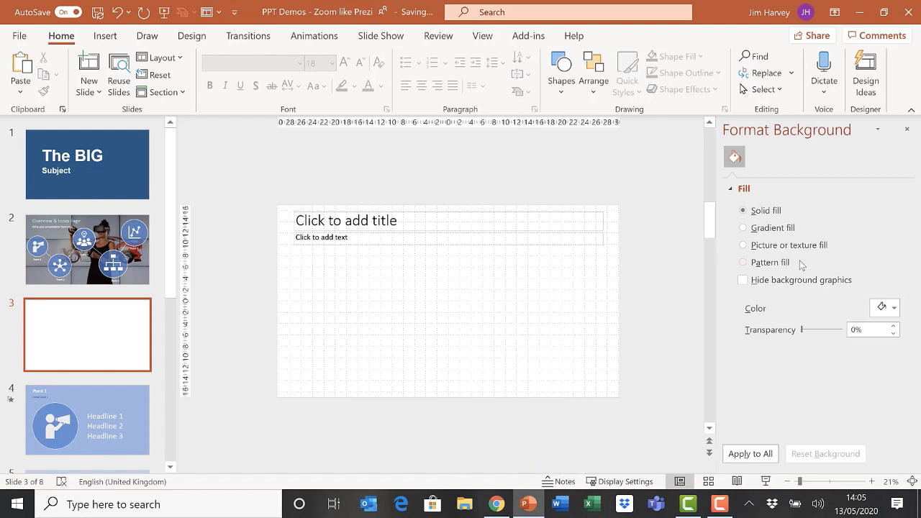
click(743, 245)
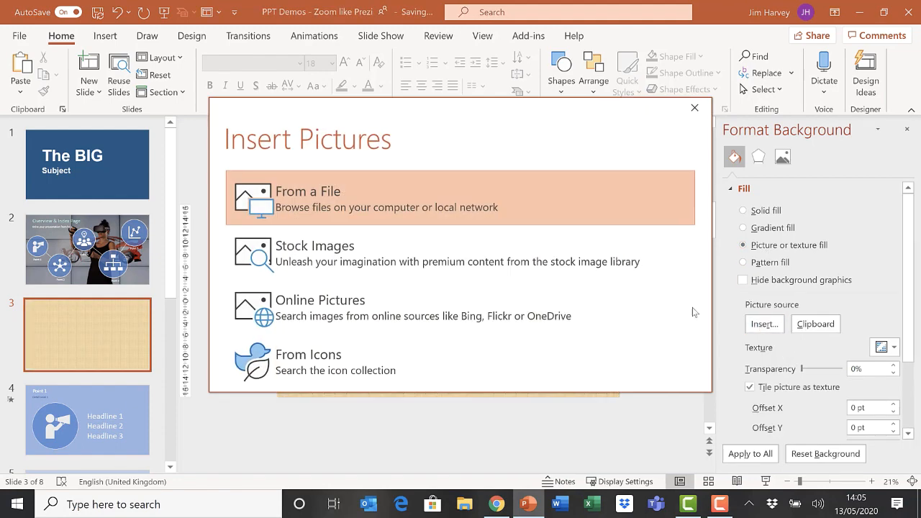
mouse_move(305, 204)
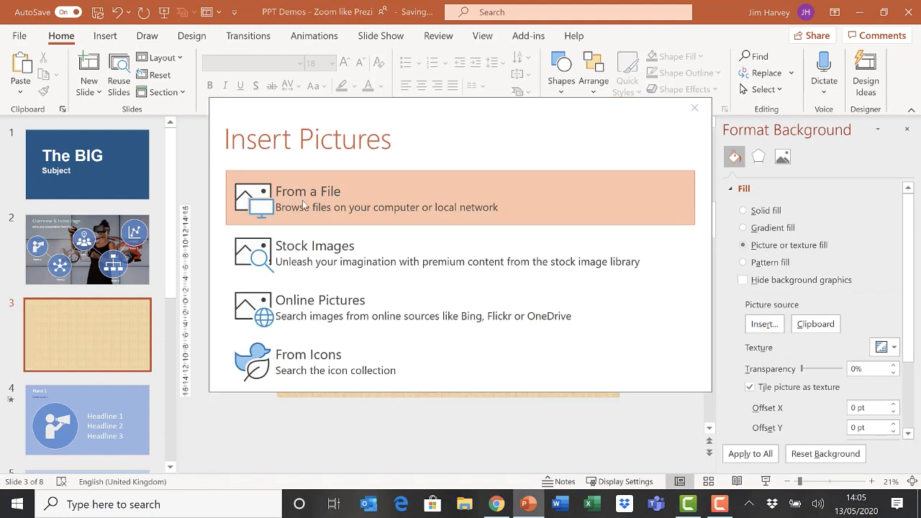
click(305, 198)
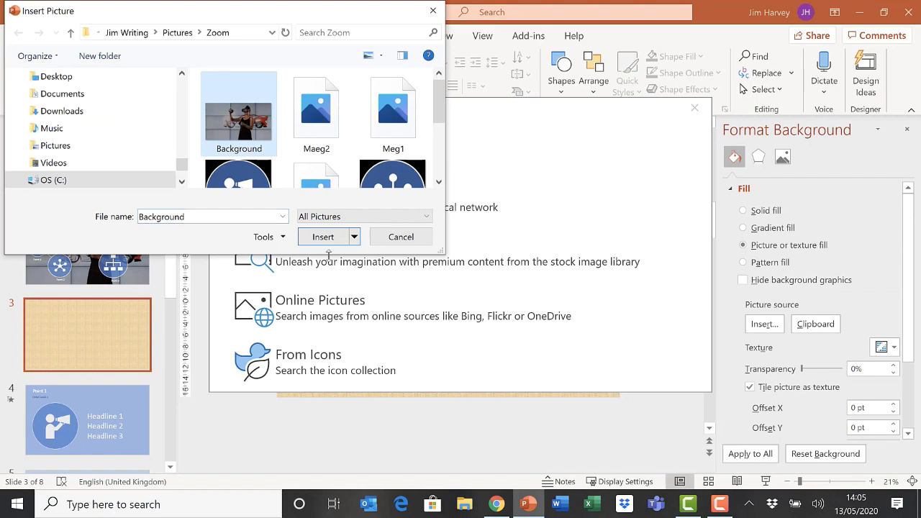
click(322, 236)
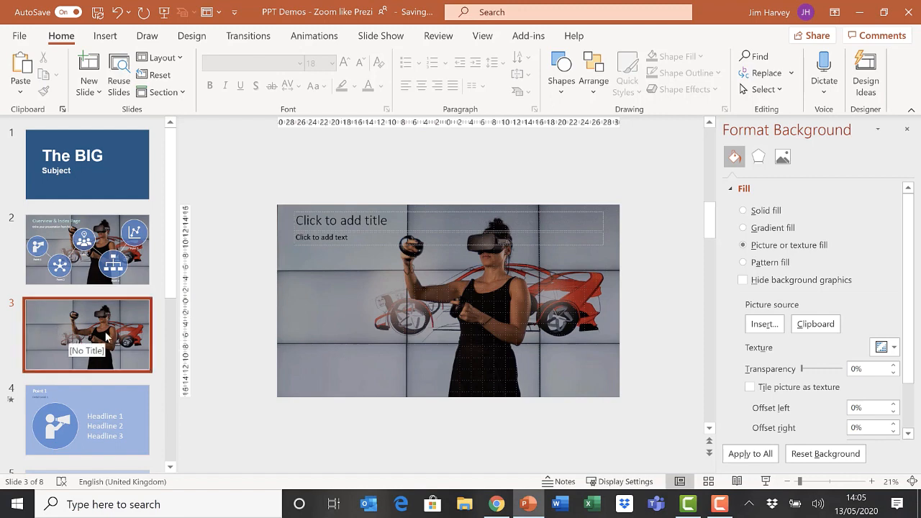
Copy the Overview & Index Page title and subtitle from slide 2 onto slide 3.
click(86, 249)
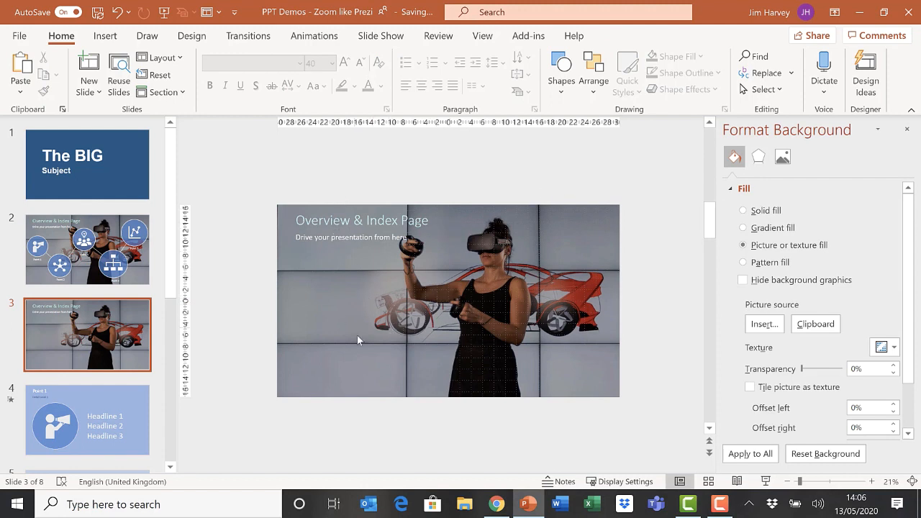
click(87, 249)
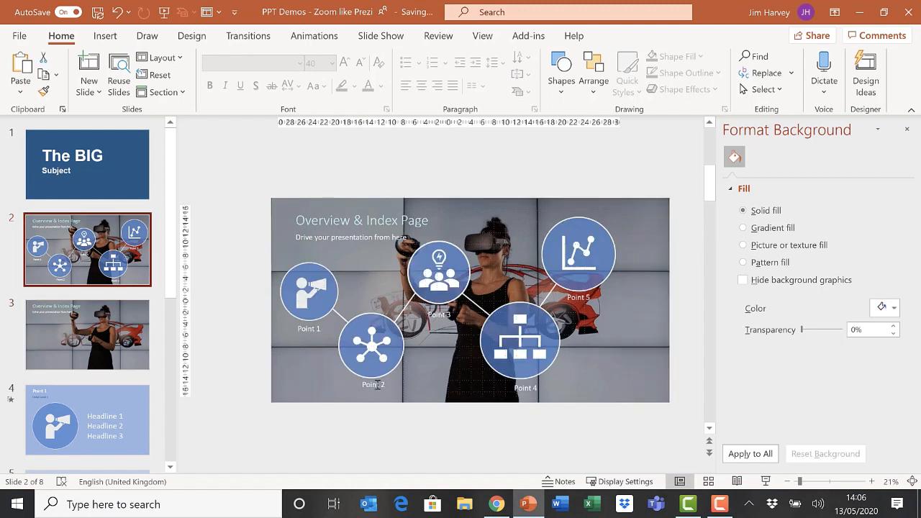
mouse_move(541, 325)
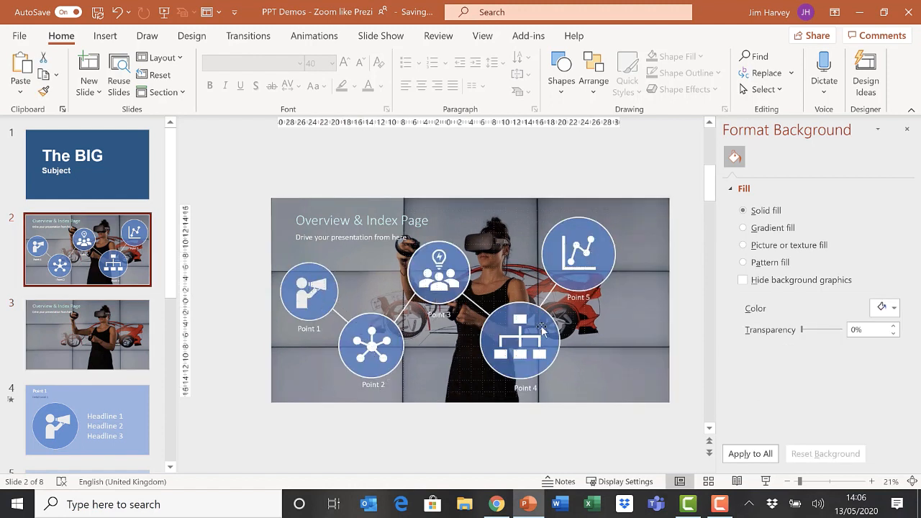
mouse_move(317, 299)
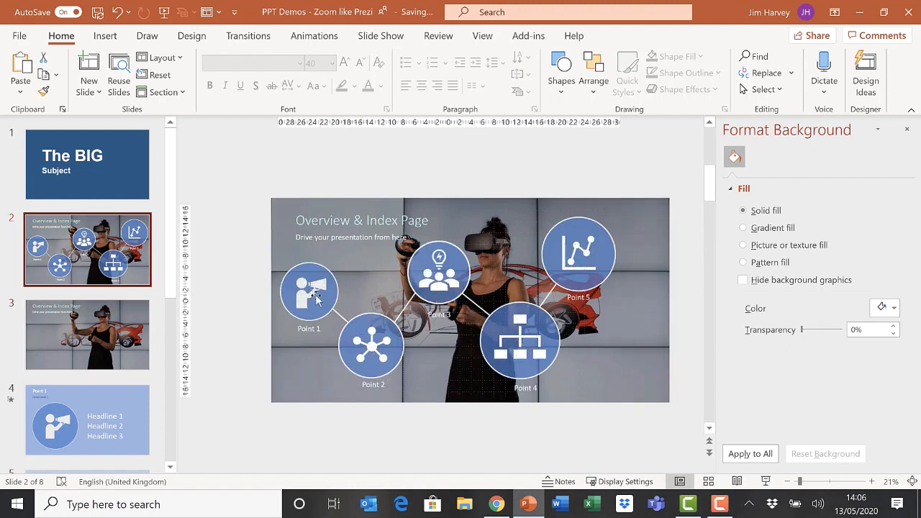
mouse_move(328, 297)
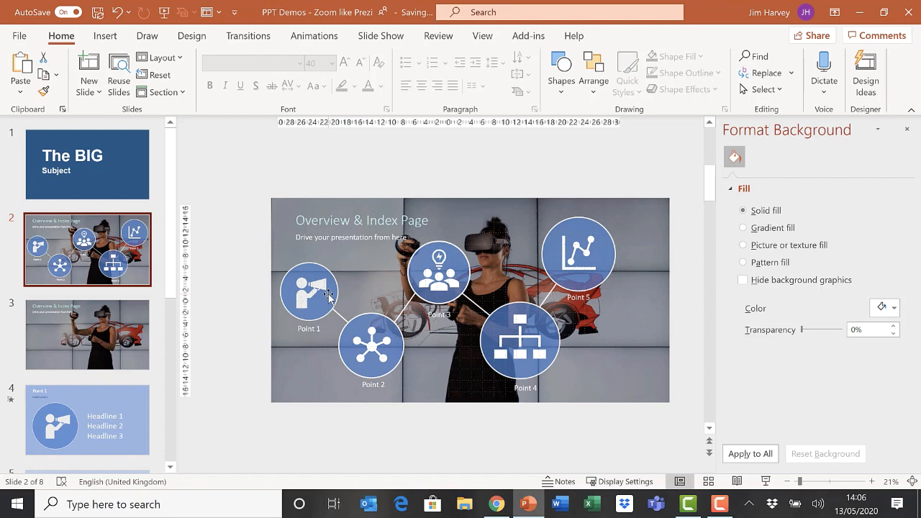
click(87, 334)
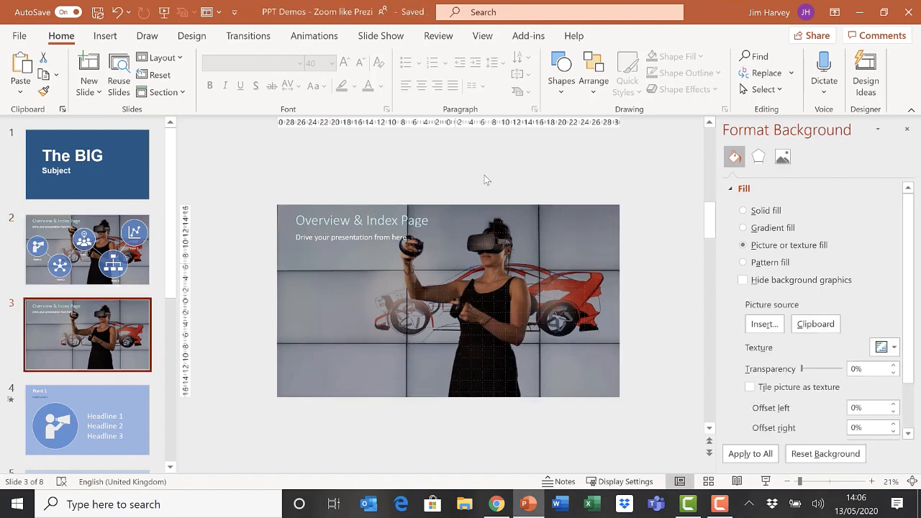
click(560, 65)
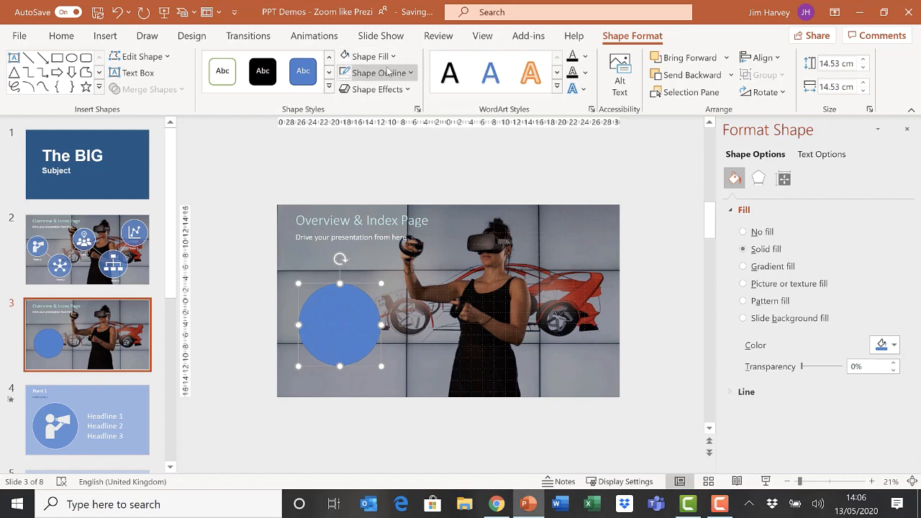
Set the blue circle's fill to 30% transparency via More Fill Colors.
click(380, 72)
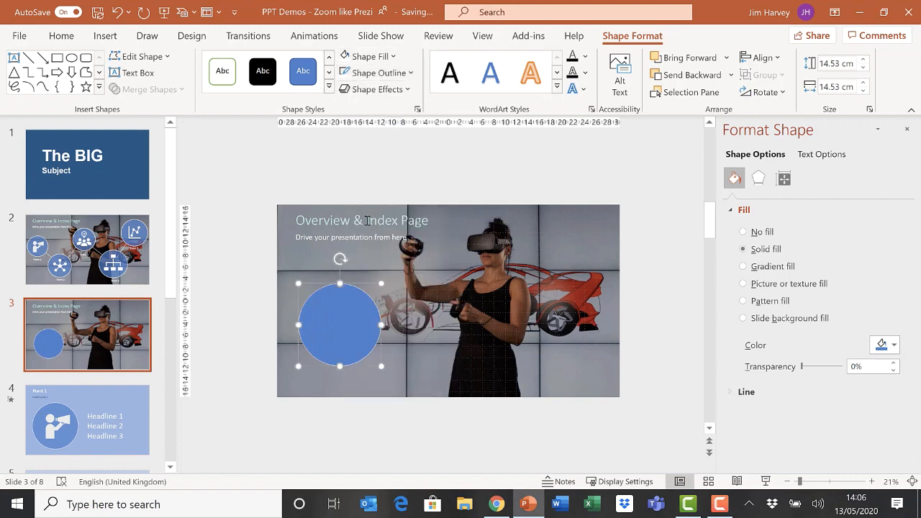
click(369, 56)
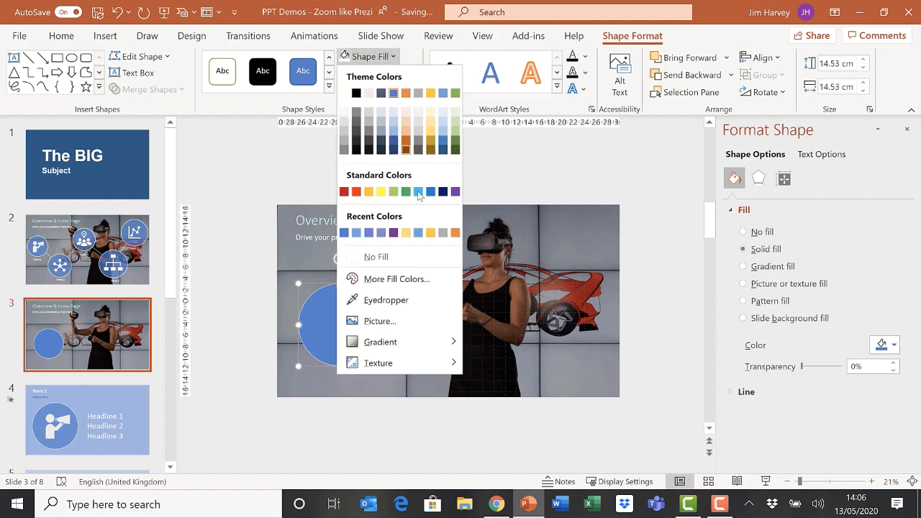
click(394, 279)
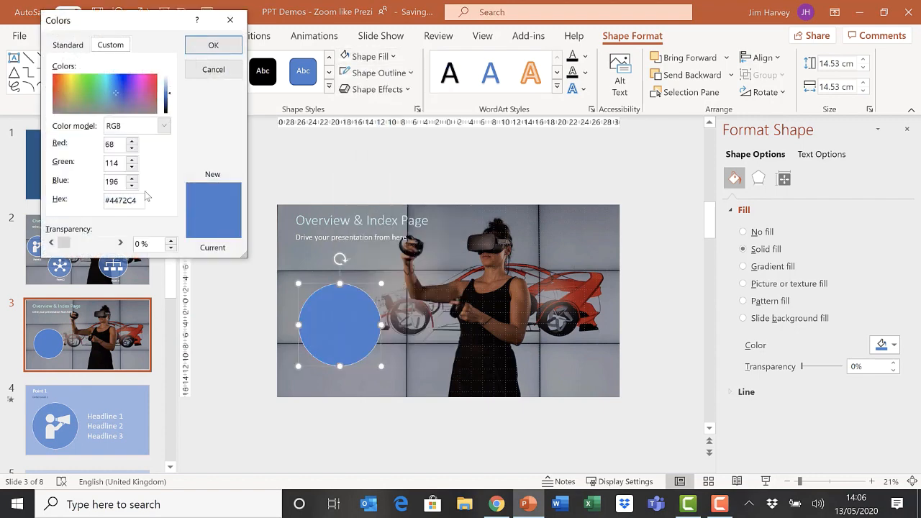
drag(61, 242, 86, 241)
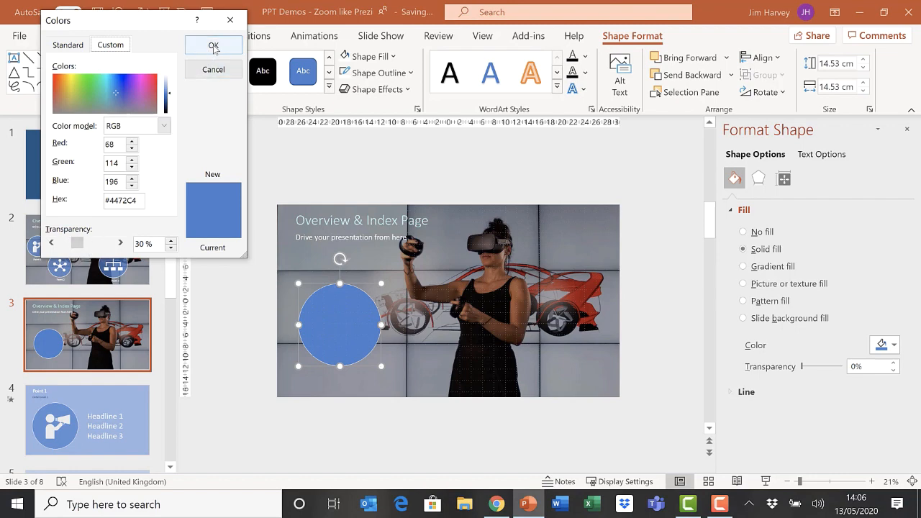
click(213, 45)
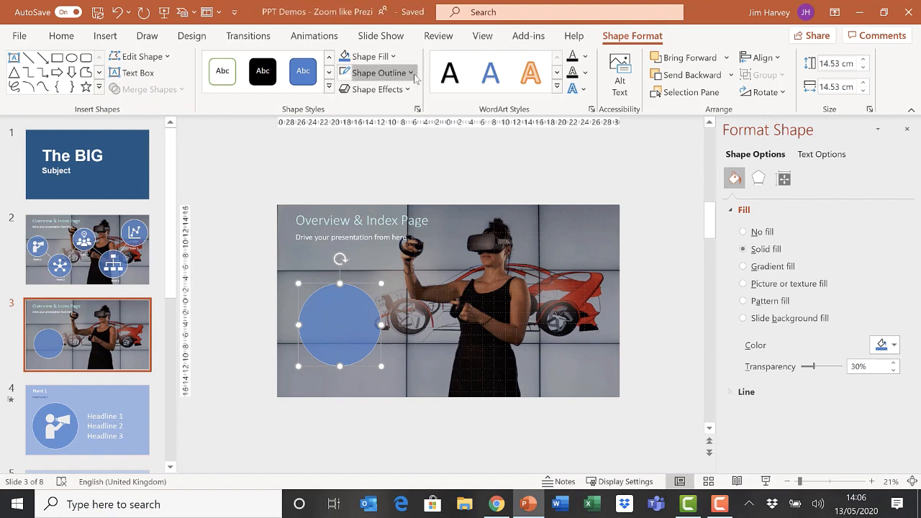
Give the circle a thicker outline weight.
click(379, 337)
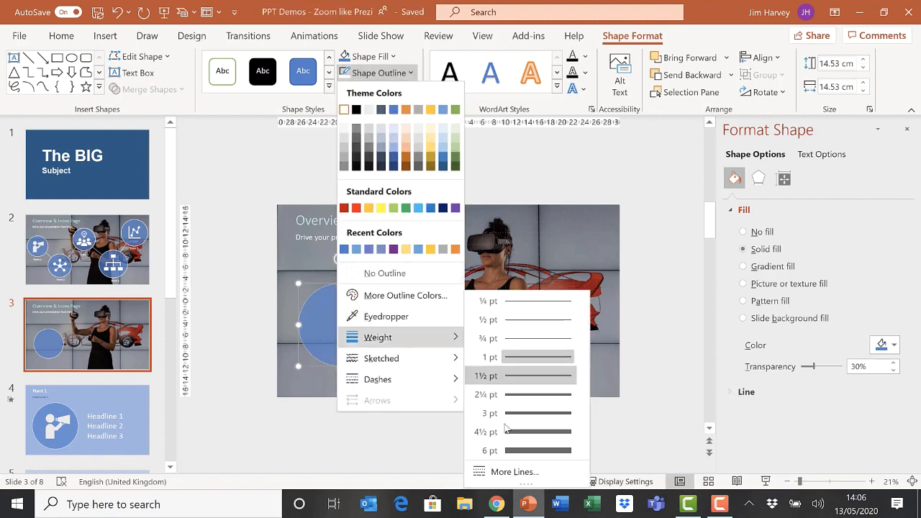
click(486, 376)
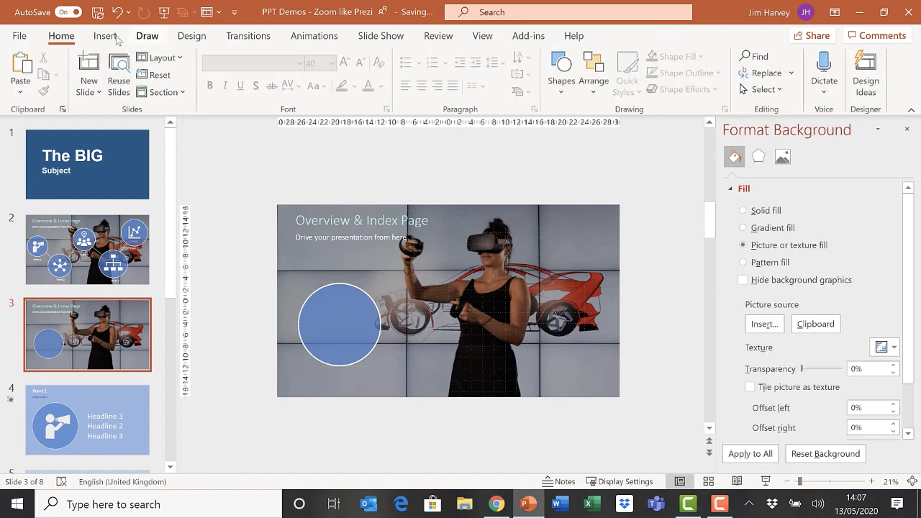
Insert the megaphone icon found by searching 'commun' in the icon library.
click(104, 36)
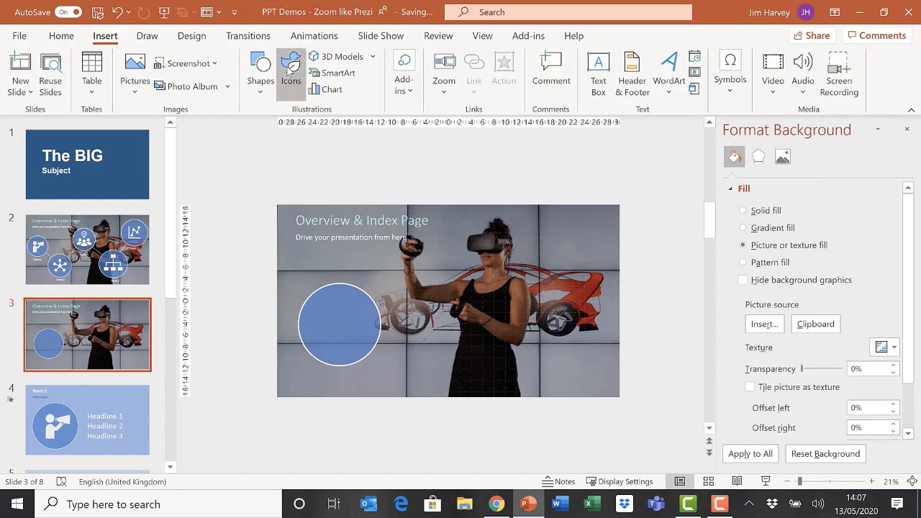
click(291, 69)
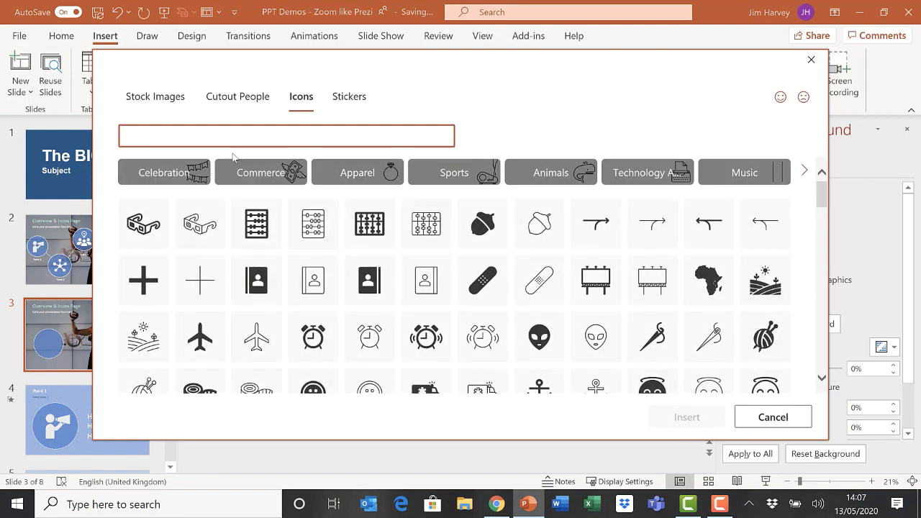
text(communication)
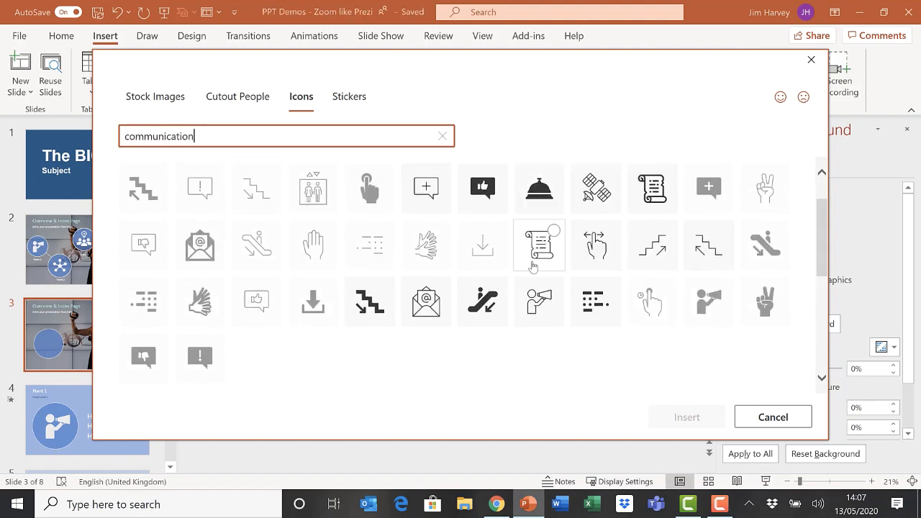
click(708, 239)
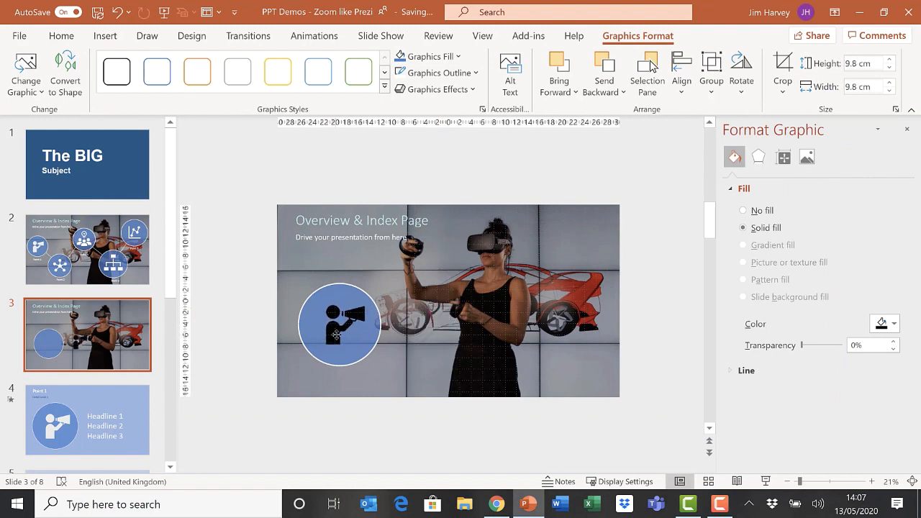
Centre the megaphone icon horizontally and vertically inside the circle.
click(337, 325)
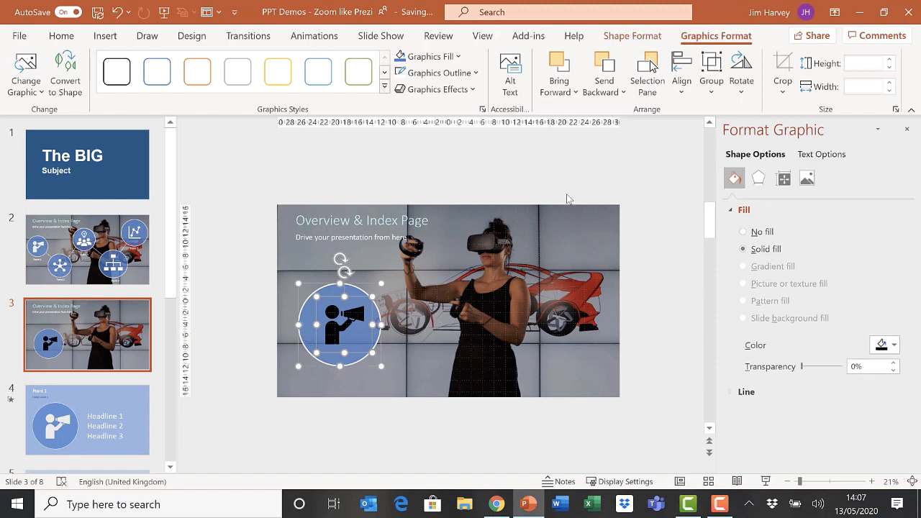
click(681, 72)
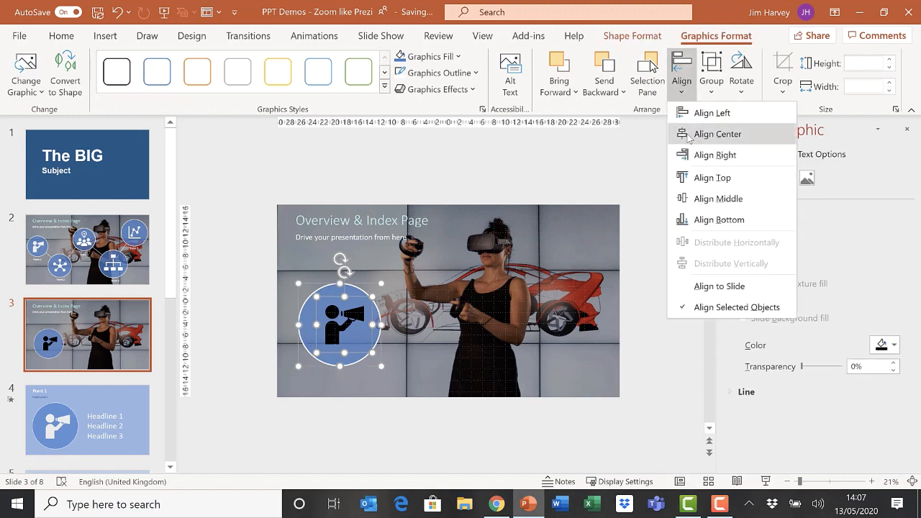
click(716, 134)
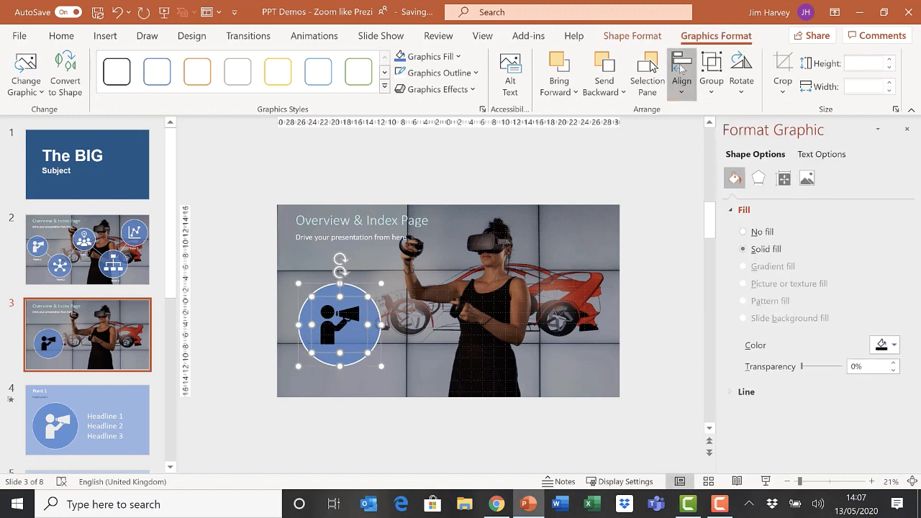
click(680, 72)
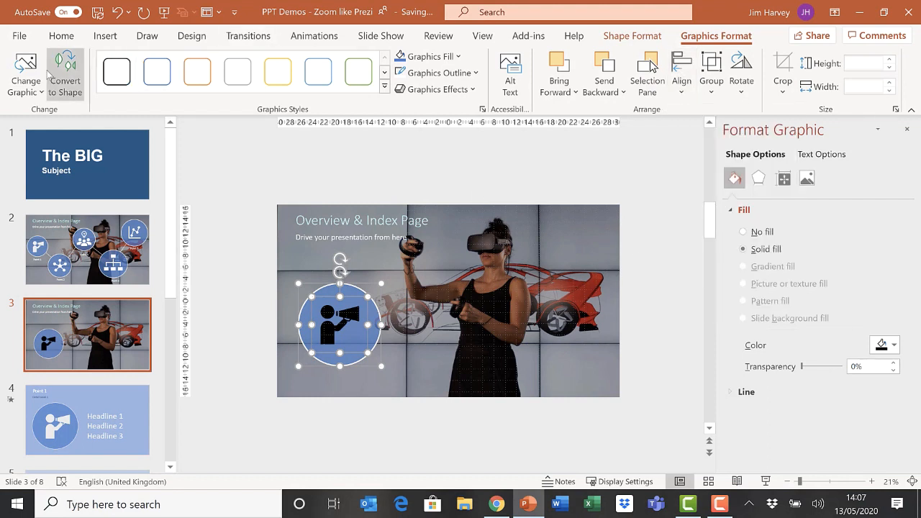
click(250, 269)
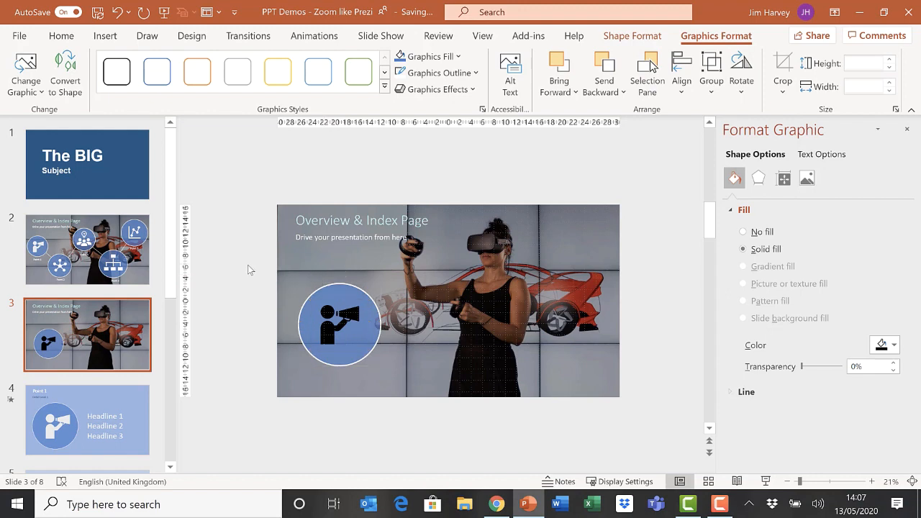
click(340, 324)
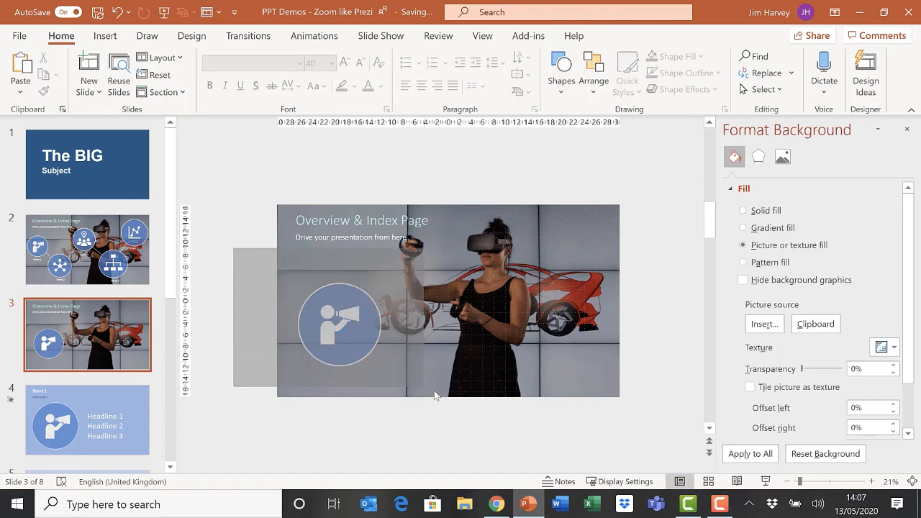
Save the selected circle and megaphone icon as a PNG picture named Man1.
click(338, 325)
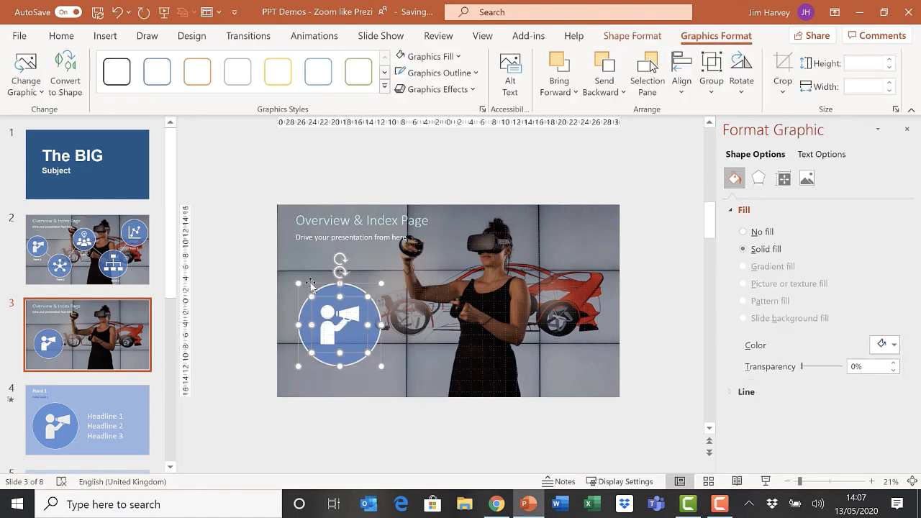
right_click(325, 334)
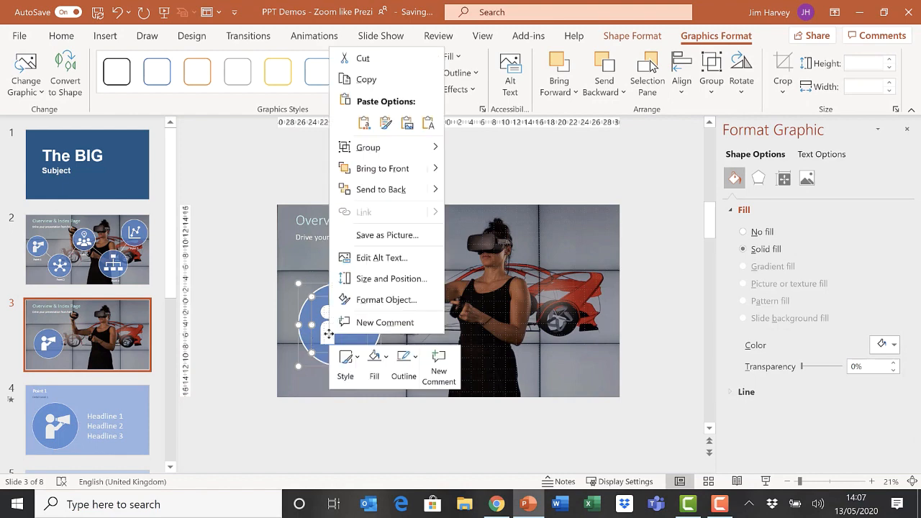
click(487, 157)
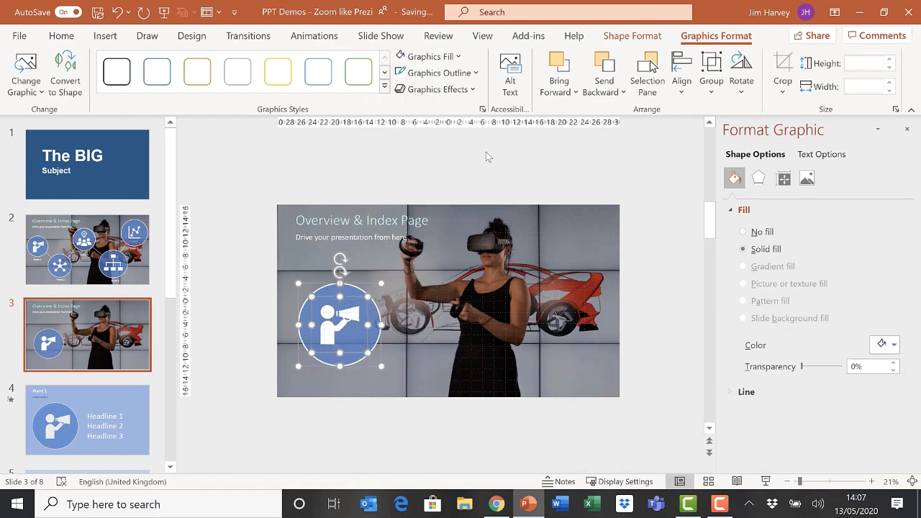
right_click(334, 324)
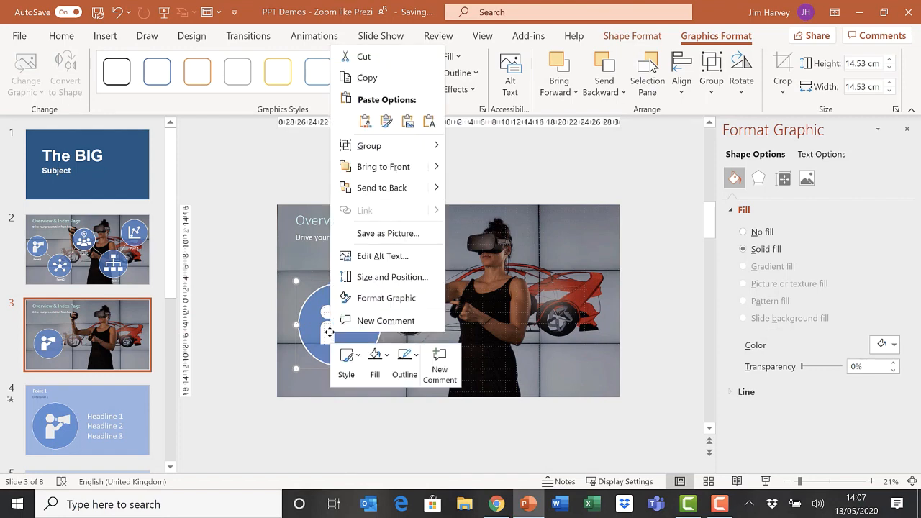
click(415, 238)
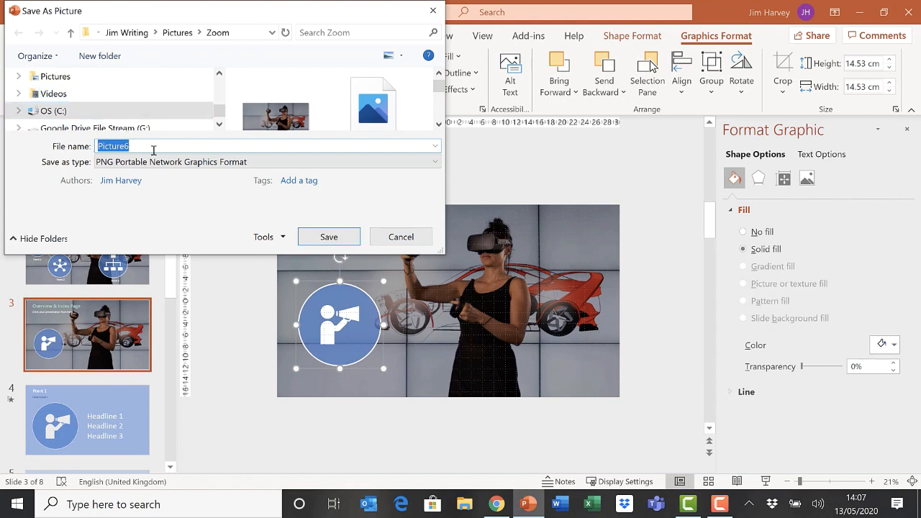
text(M)
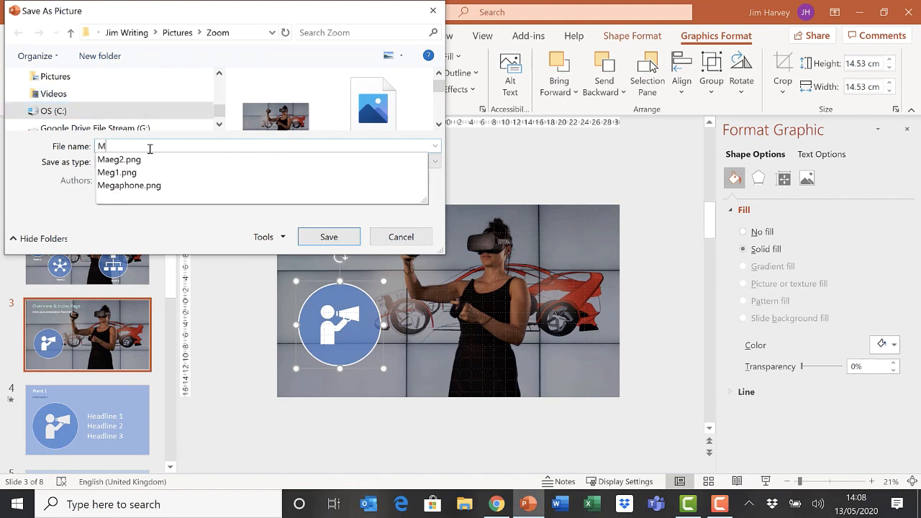
text(an1)
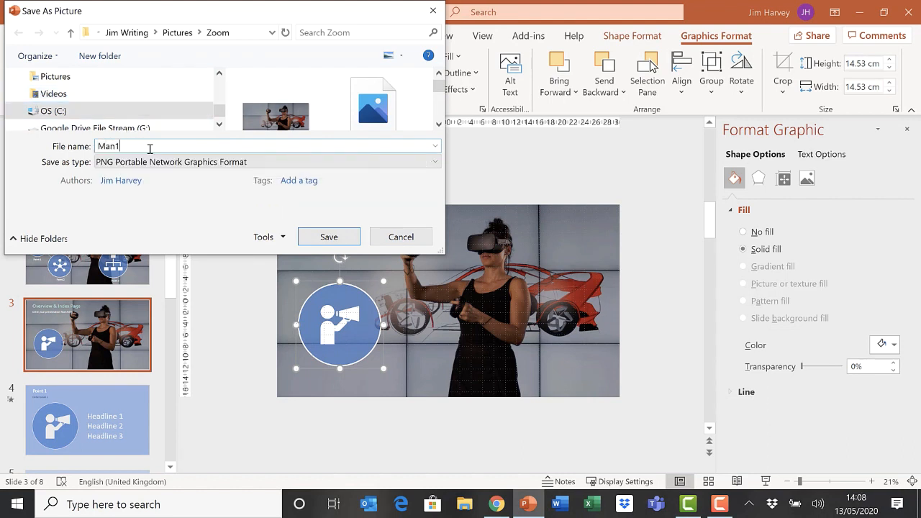
click(329, 236)
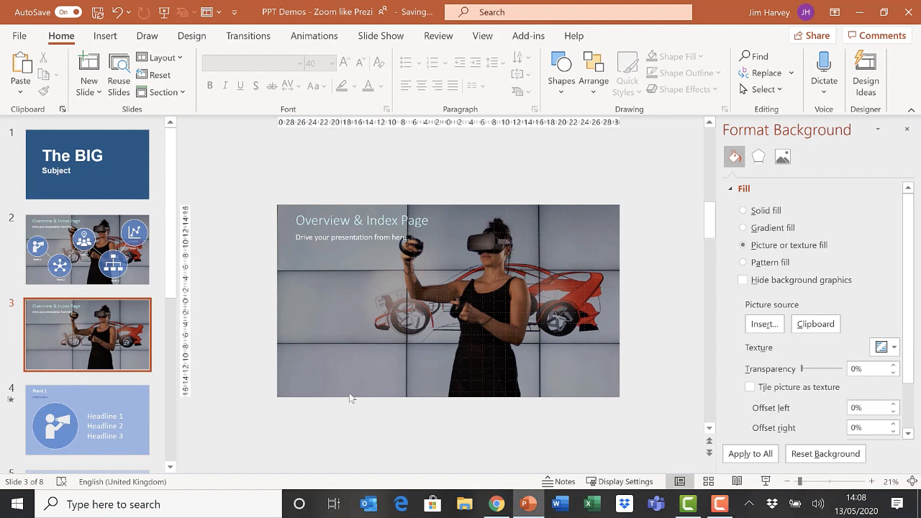
mouse_move(50, 288)
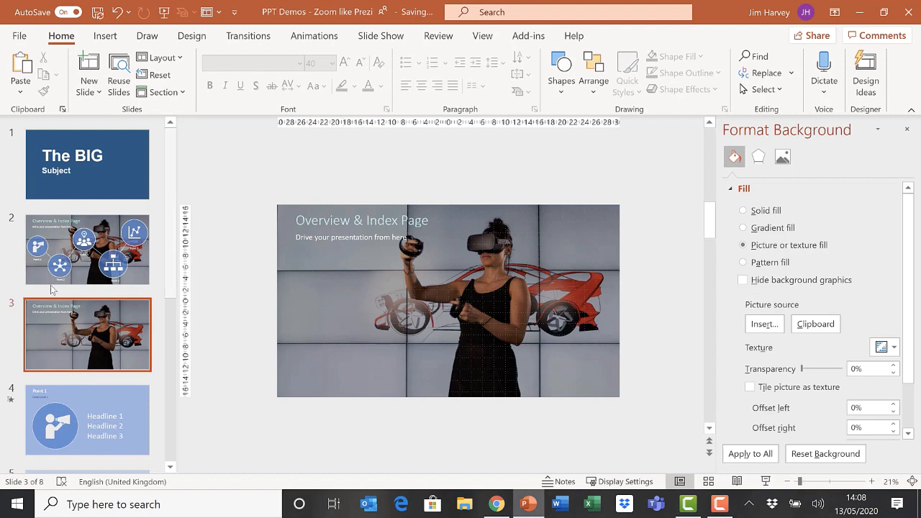
mouse_move(71, 402)
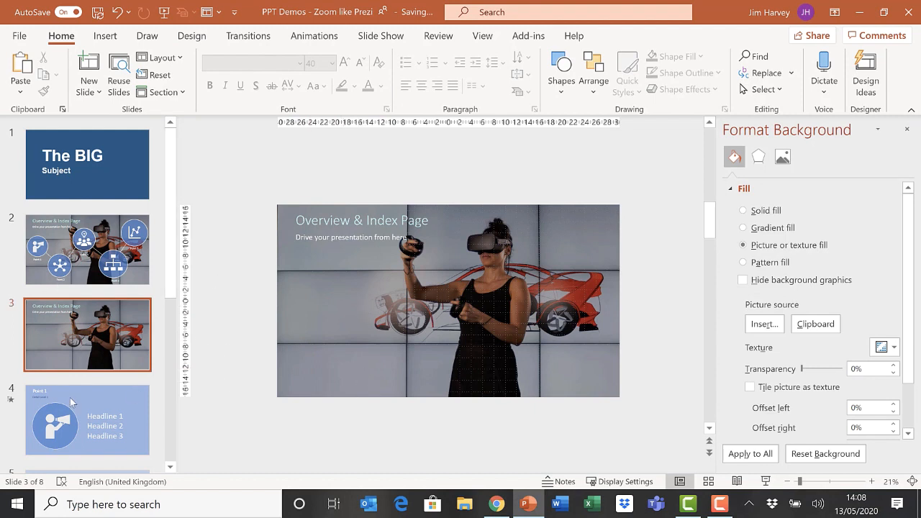
Insert a Slide Zoom to slide 4 (Point 1) on the index slide 3.
click(86, 421)
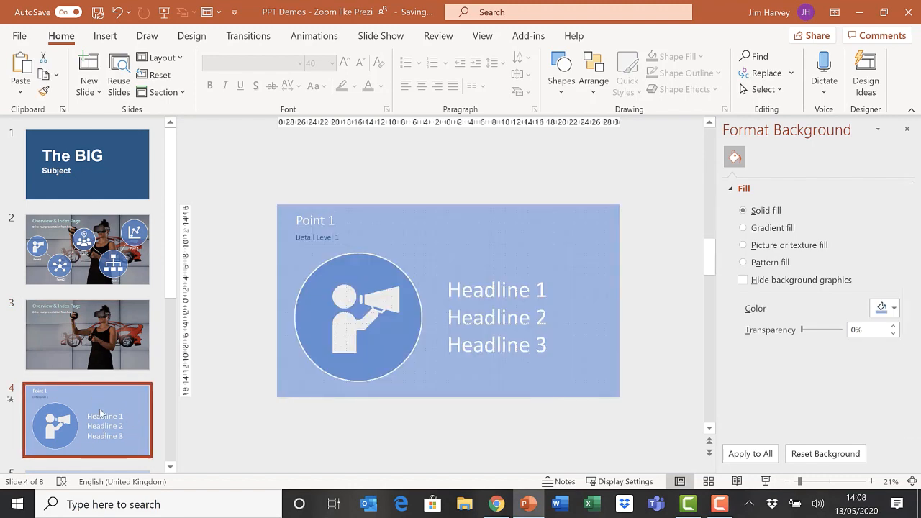
click(86, 333)
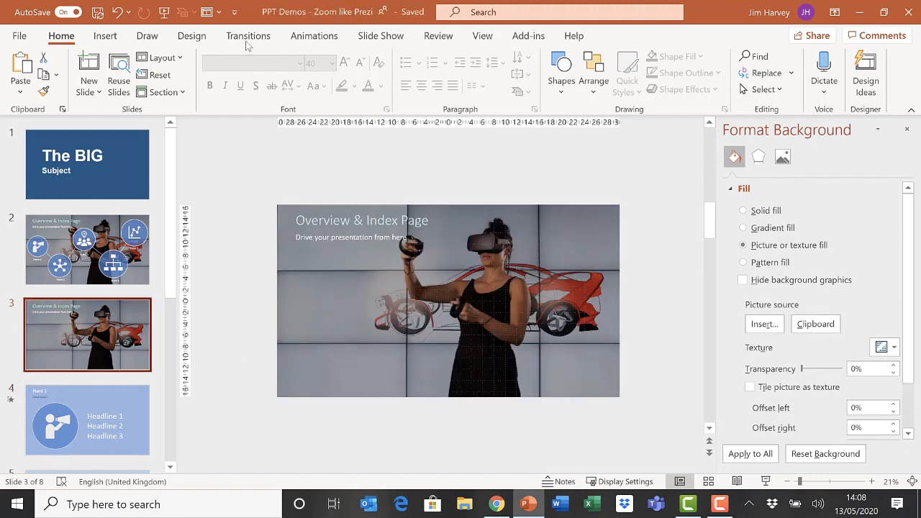
click(103, 36)
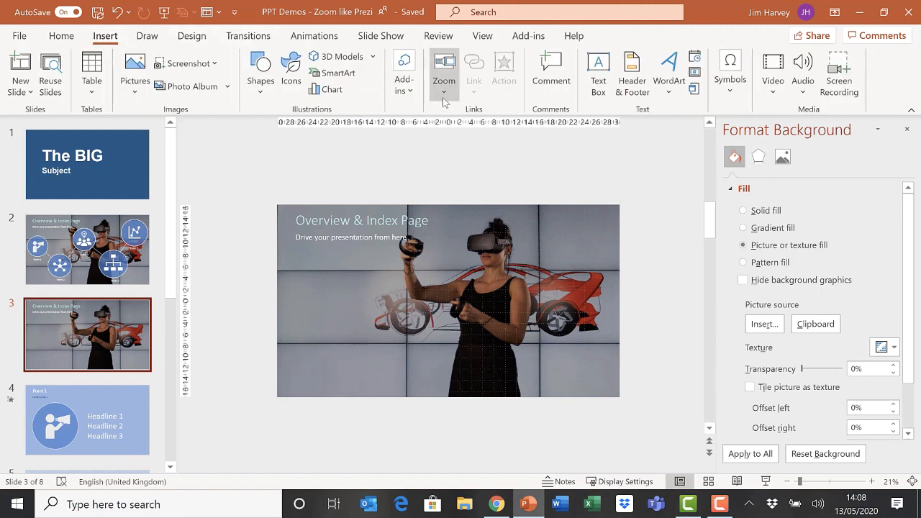
click(444, 72)
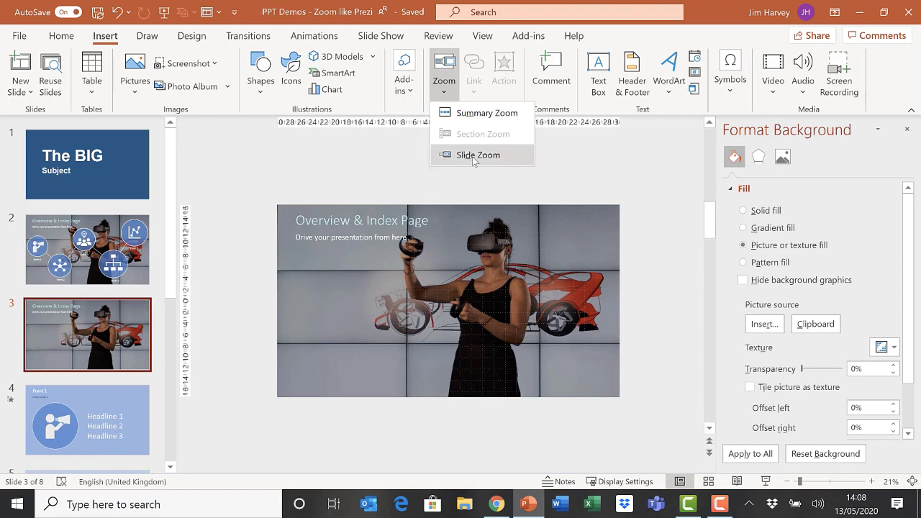
click(478, 156)
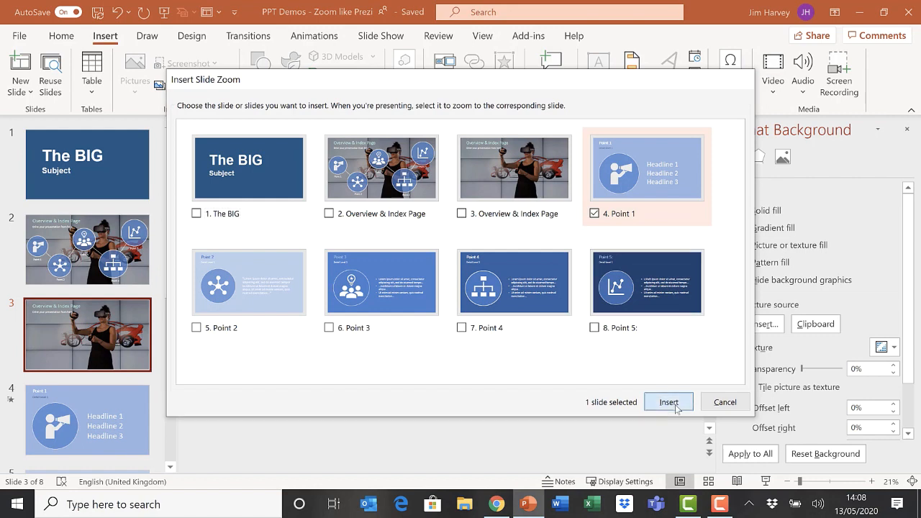
click(668, 401)
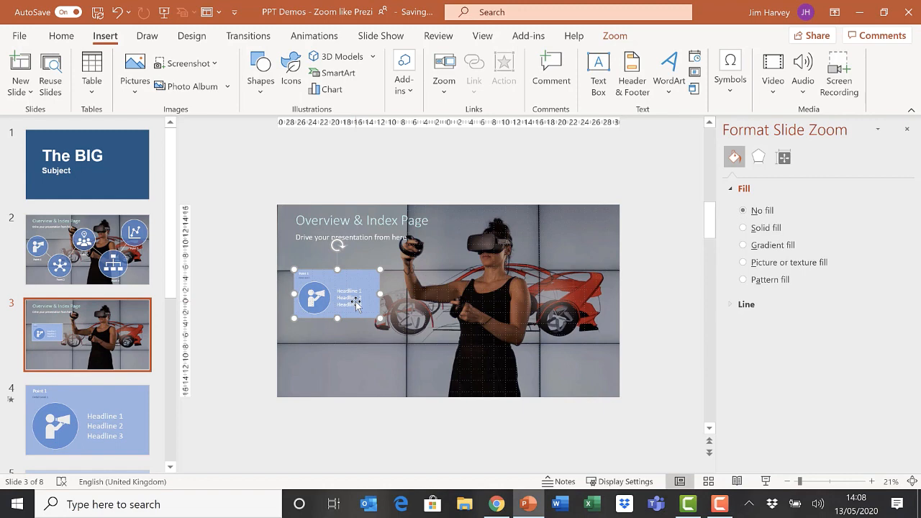
mouse_move(441, 194)
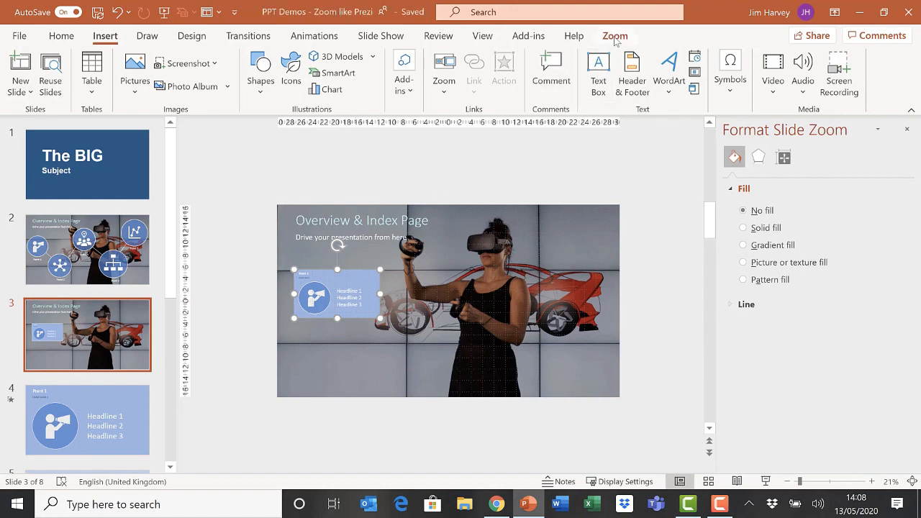
Change the zoom's image to the saved Man1 megaphone-circle picture from a file.
click(614, 35)
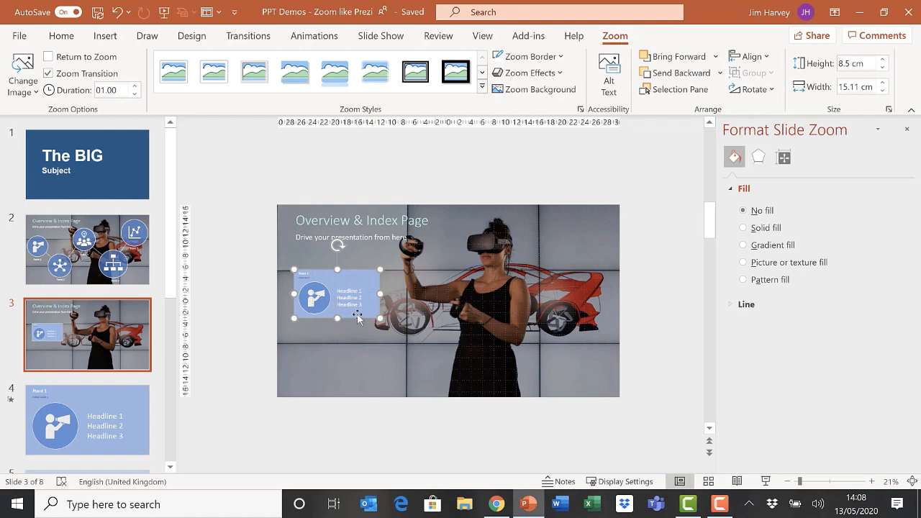
click(22, 69)
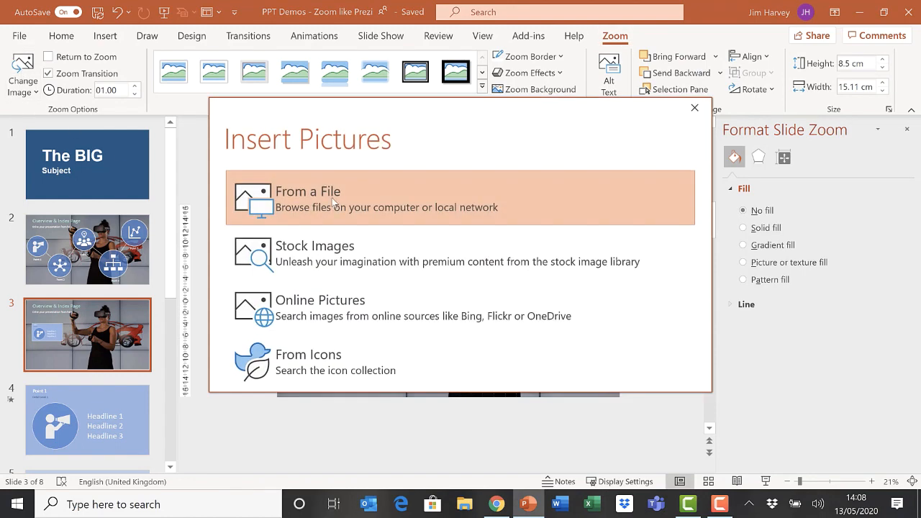
click(334, 198)
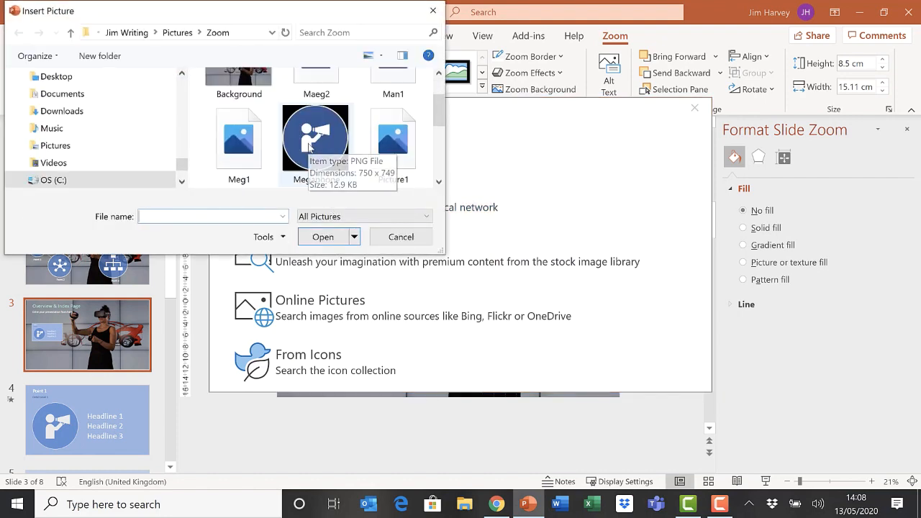
click(393, 108)
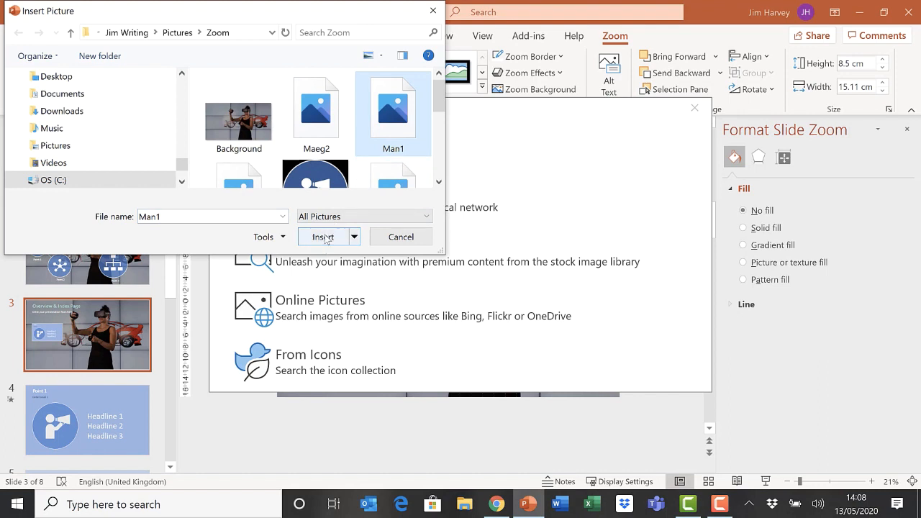
click(323, 236)
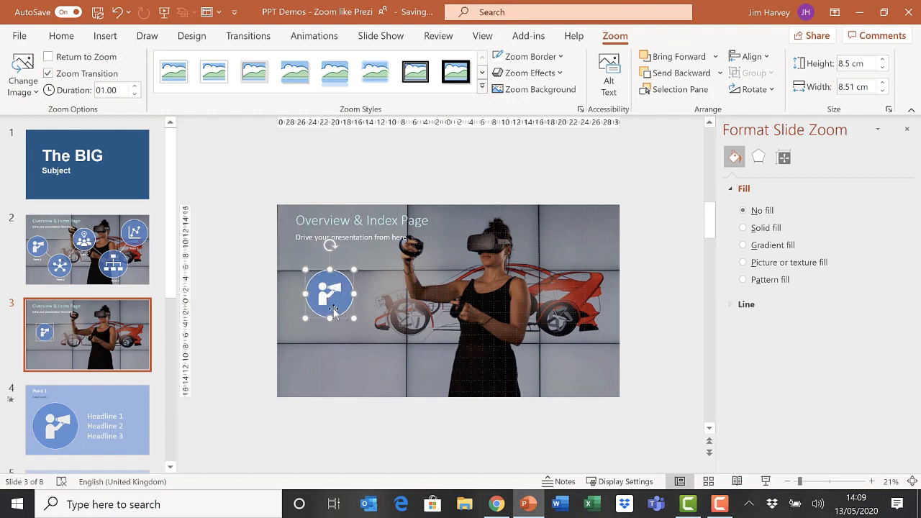
mouse_move(371, 327)
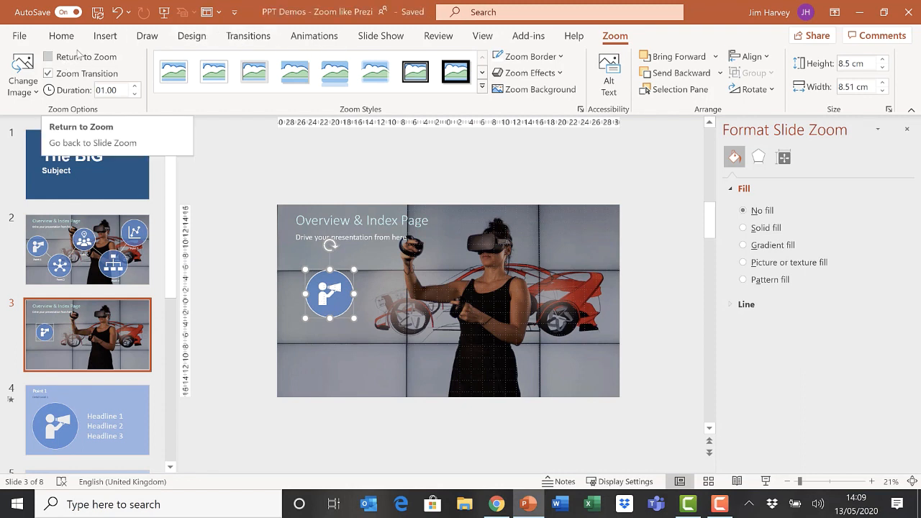
Tick Return to Zoom so the megaphone zoom returns to the index slide.
click(47, 56)
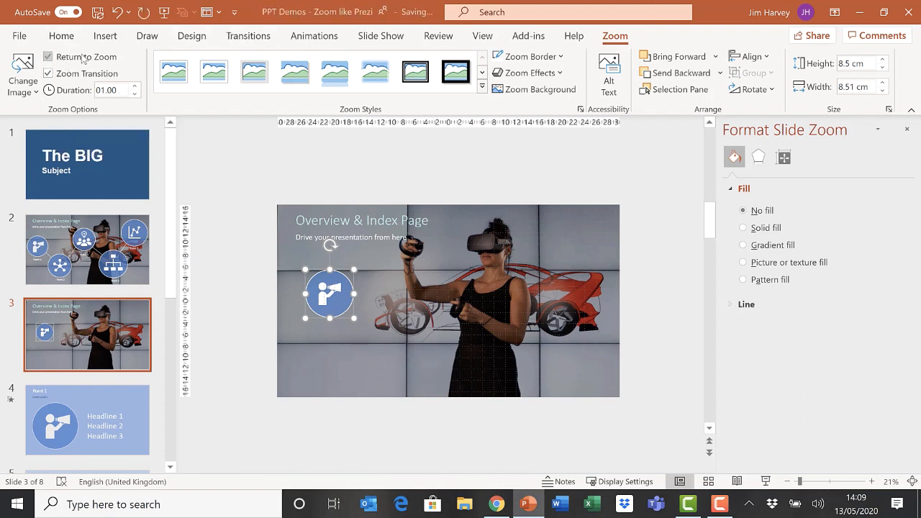
mouse_move(89, 431)
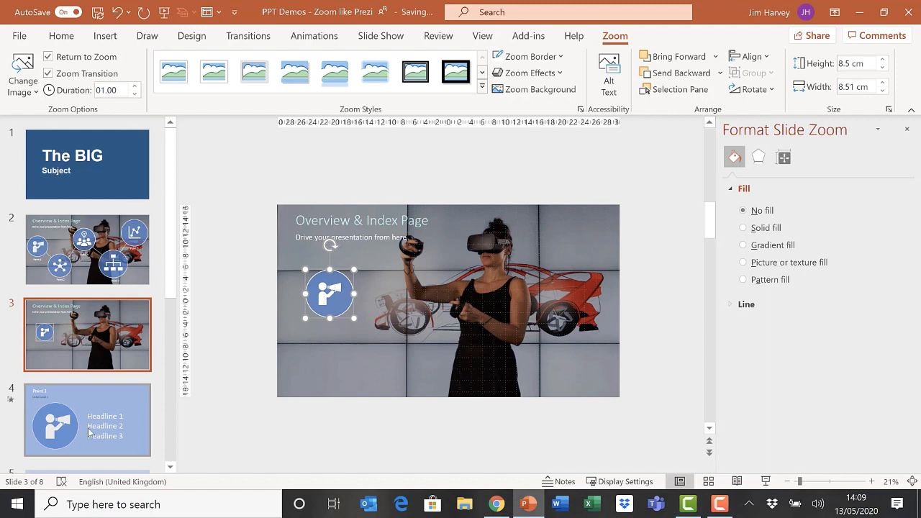
mouse_move(86, 431)
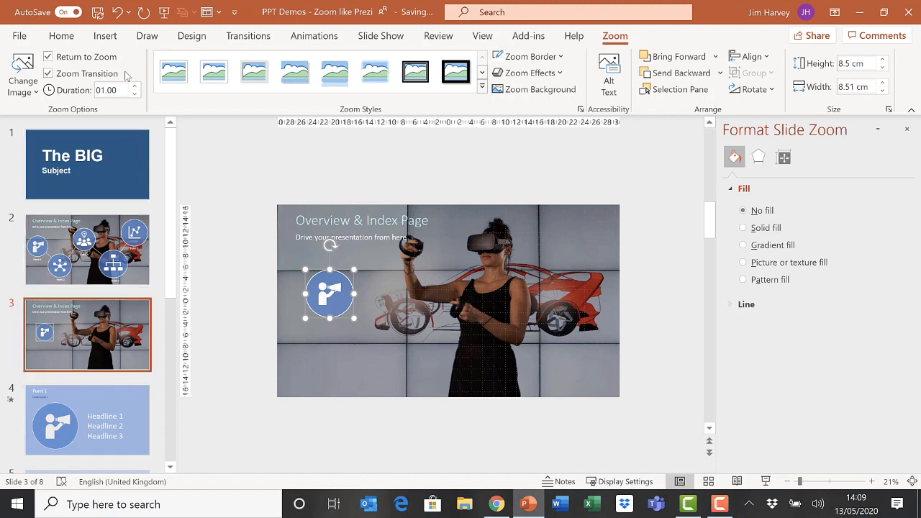
mouse_move(532, 305)
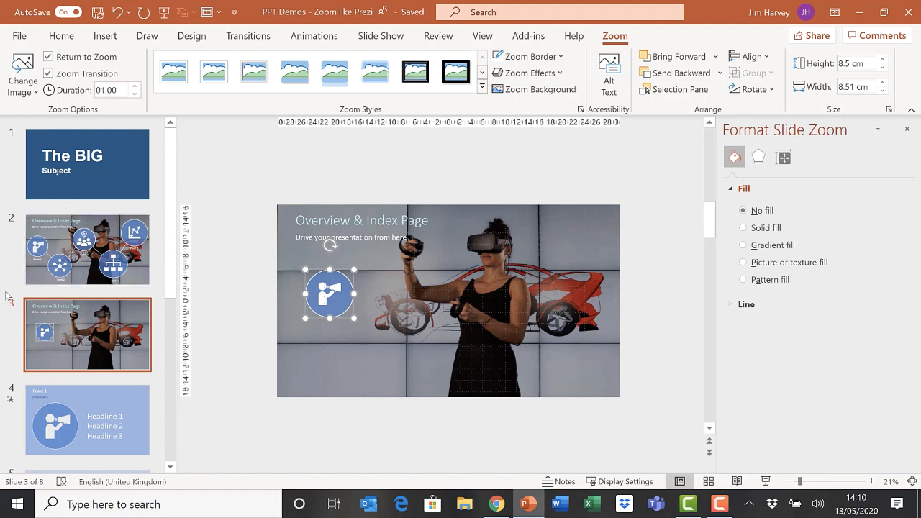
mouse_move(216, 374)
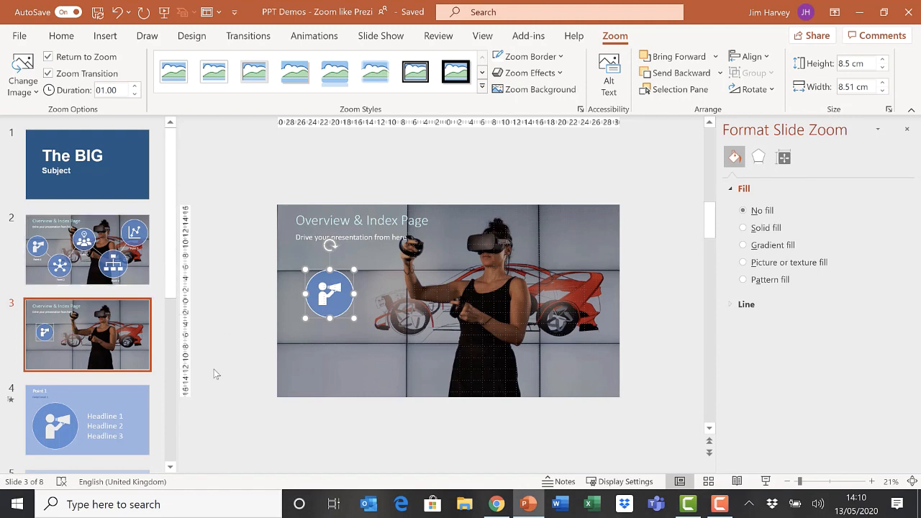
mouse_move(331, 320)
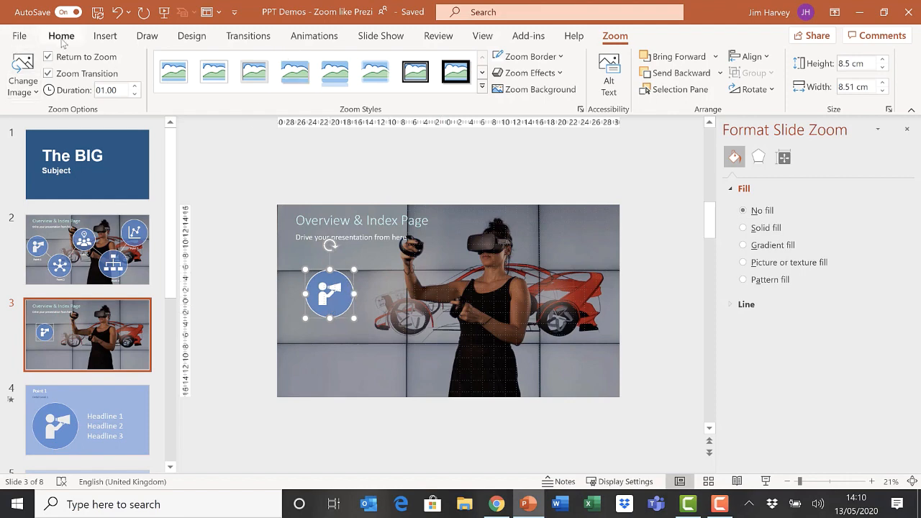
Set the megaphone zoom's Shape Outline to No Outline from the Home tab.
click(61, 35)
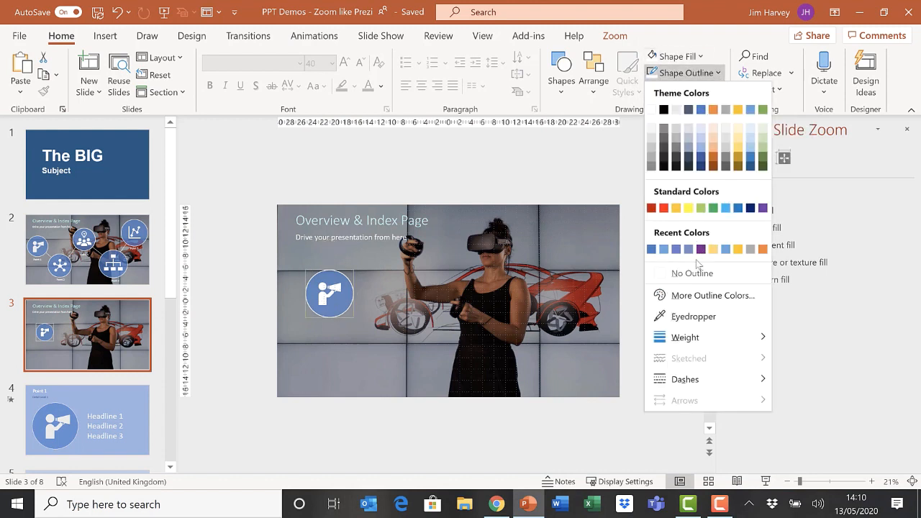
click(691, 274)
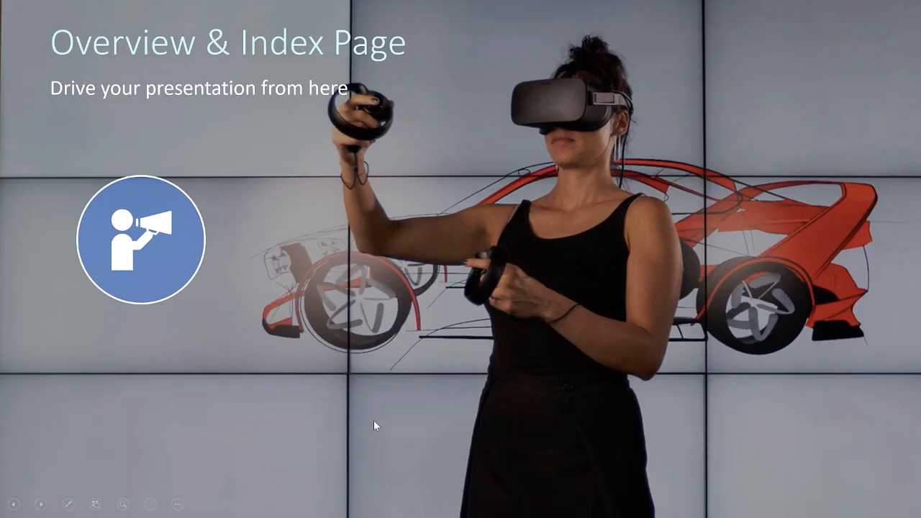
mouse_move(141, 271)
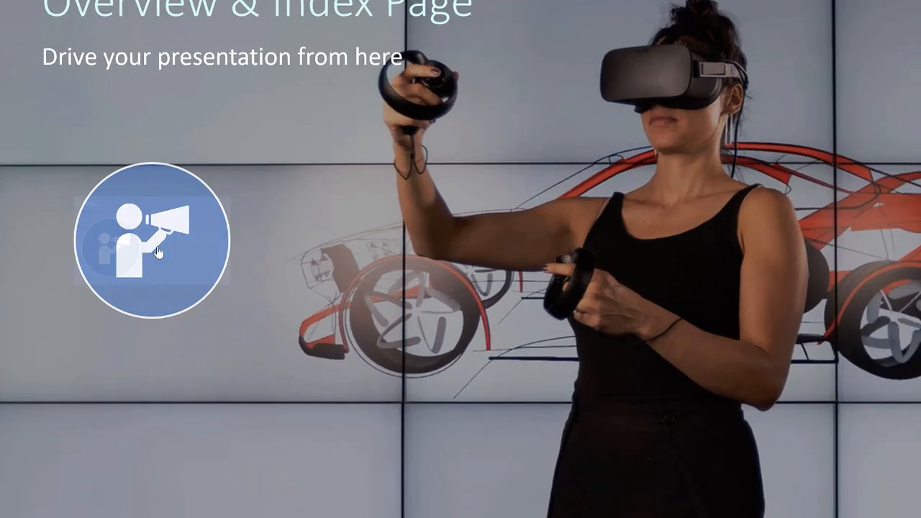
click(160, 251)
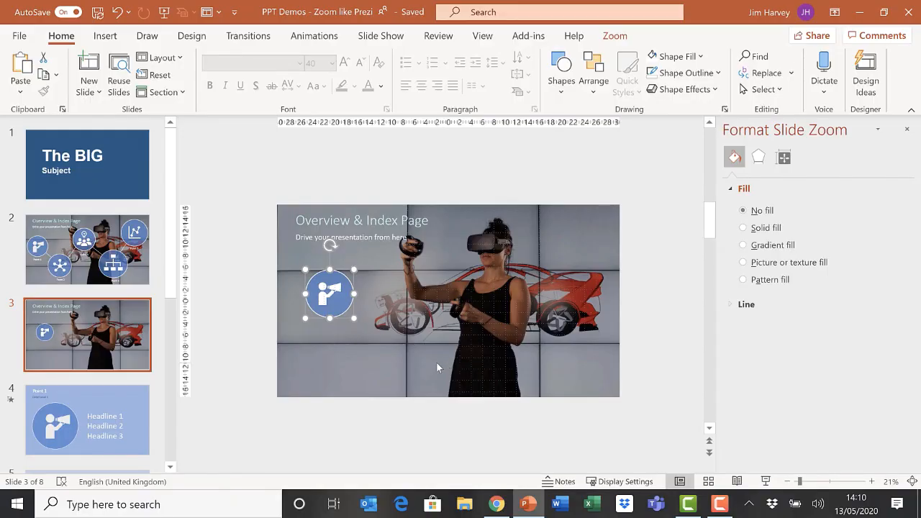
mouse_move(444, 371)
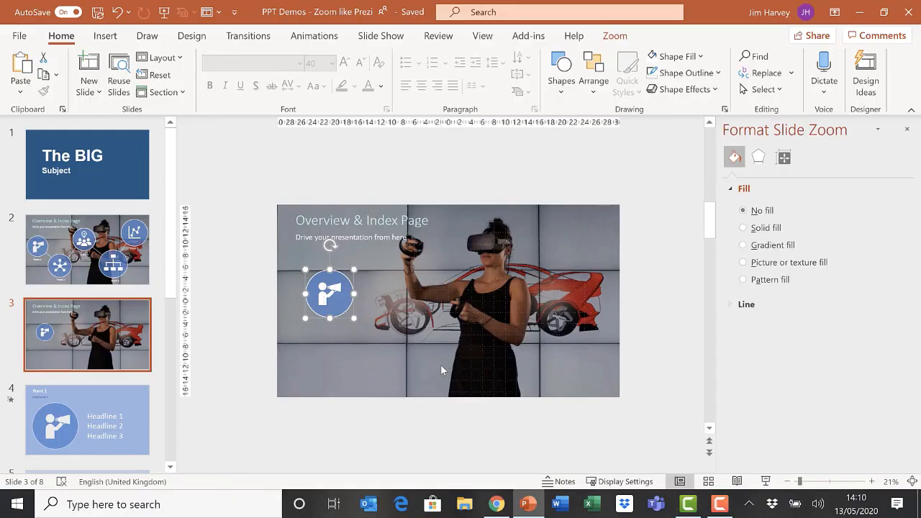